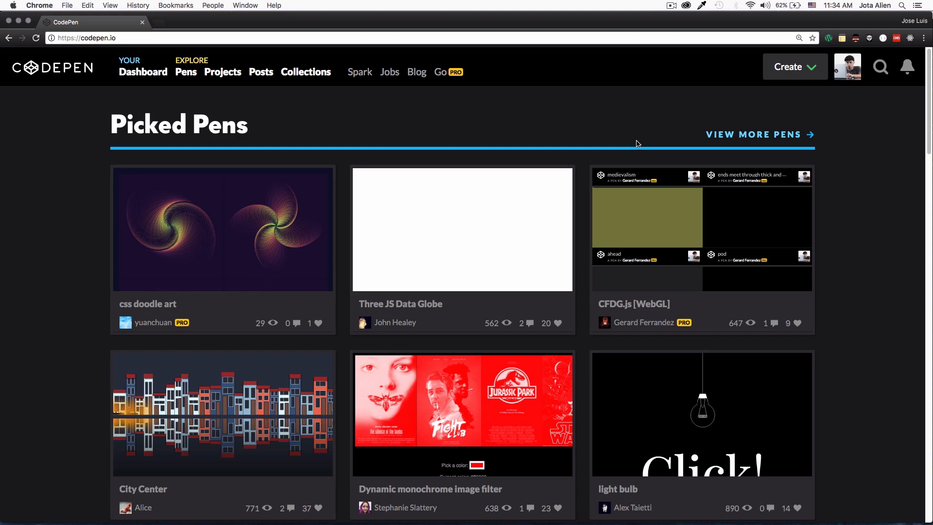
mouse_move(586, 125)
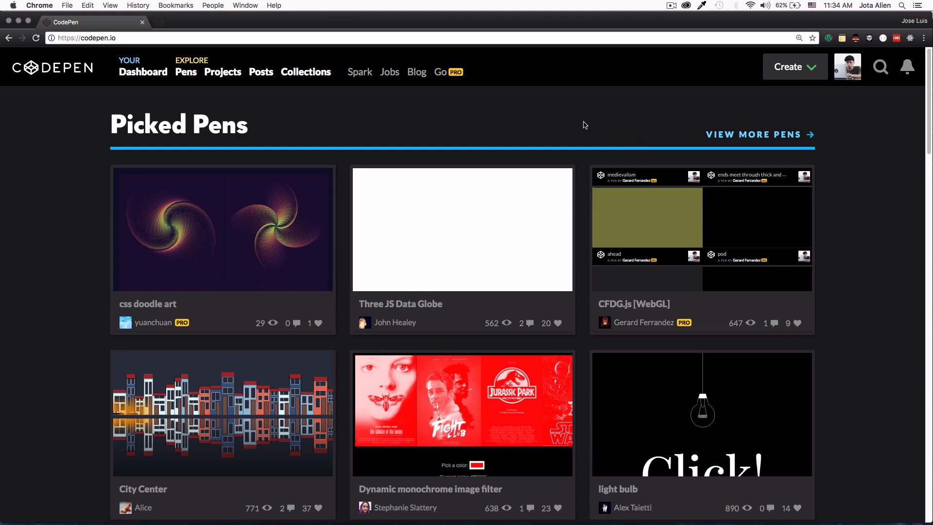
mouse_move(372, 126)
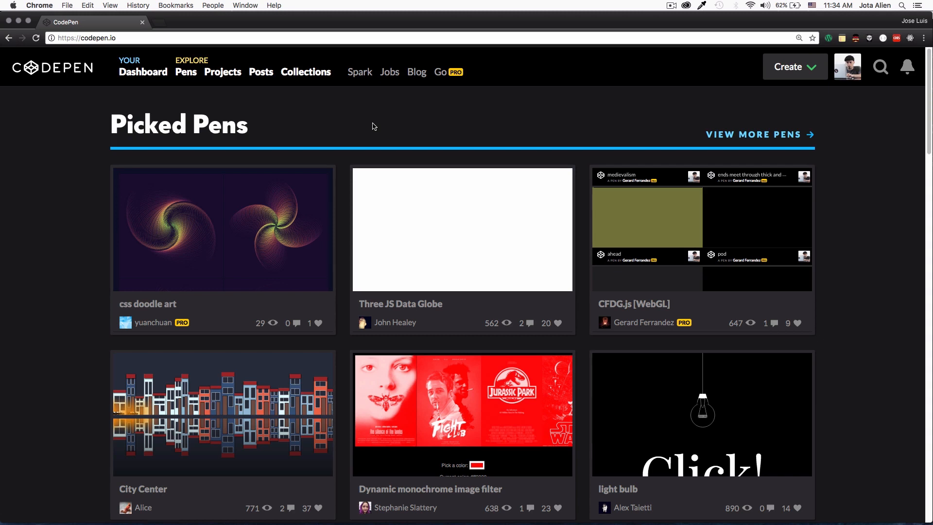
mouse_move(542, 124)
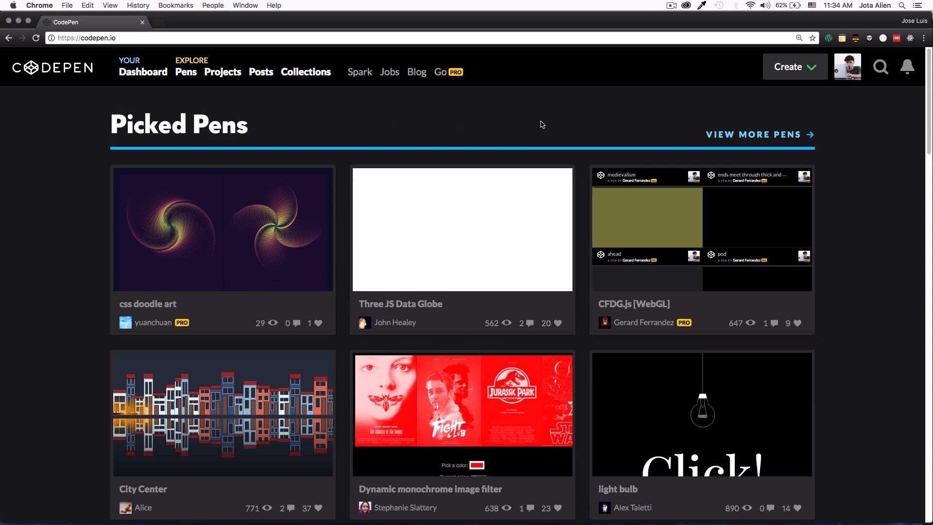
Step: Scroll through the monochrome filter pen and view, then dismiss, its comments
scroll("down", 3)
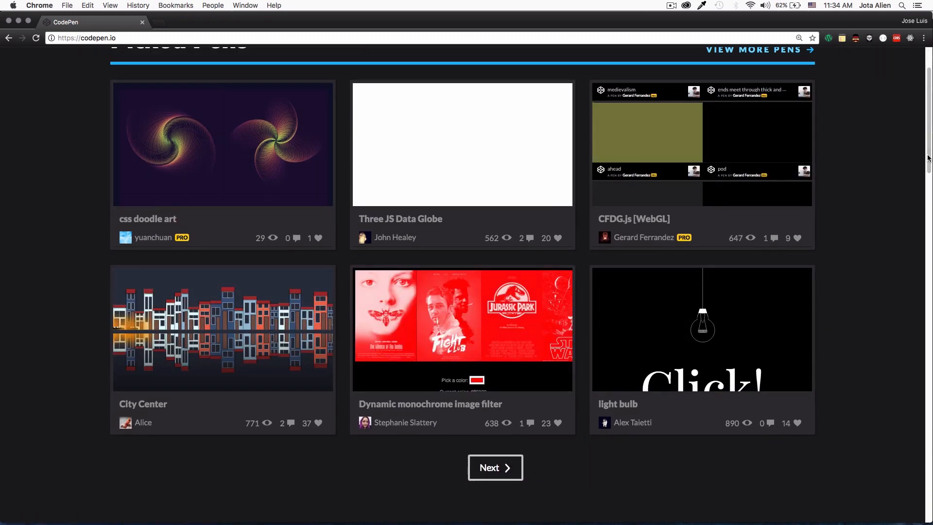
scroll("down", 3)
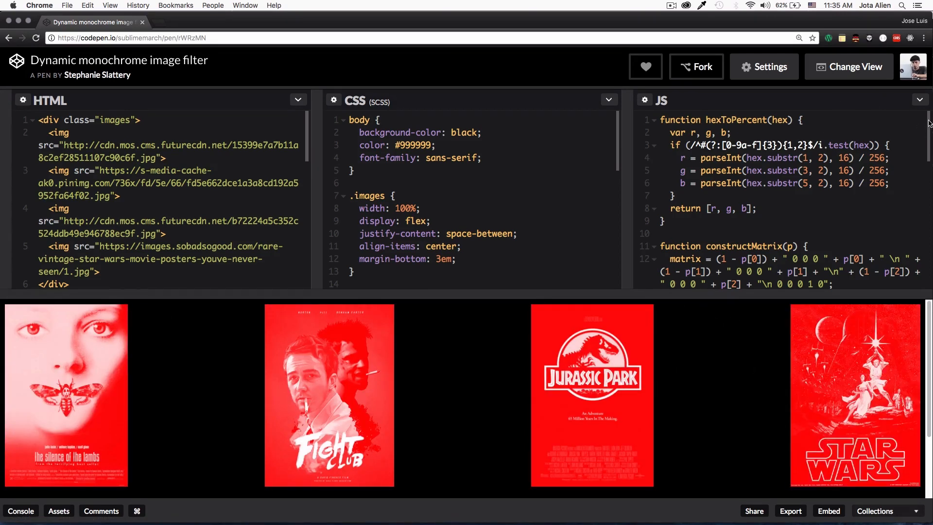
scroll("down", 3)
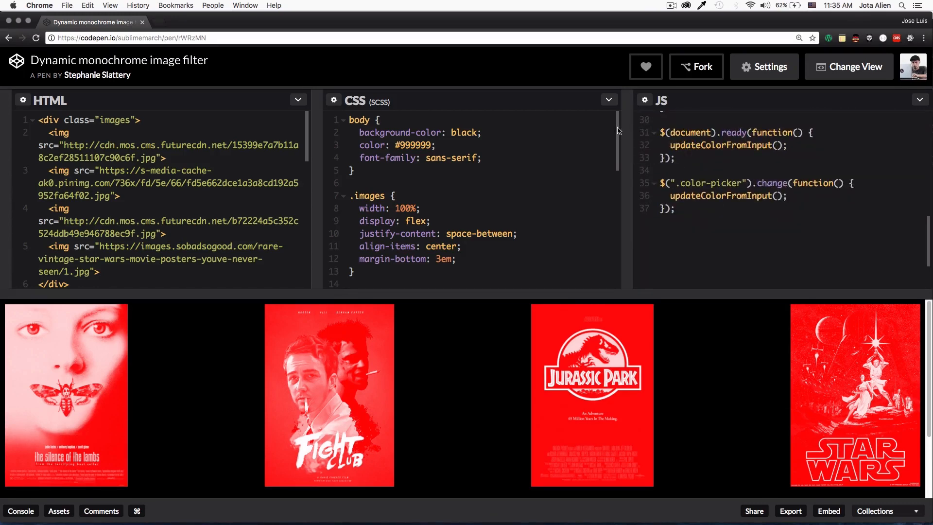
scroll("down", 3)
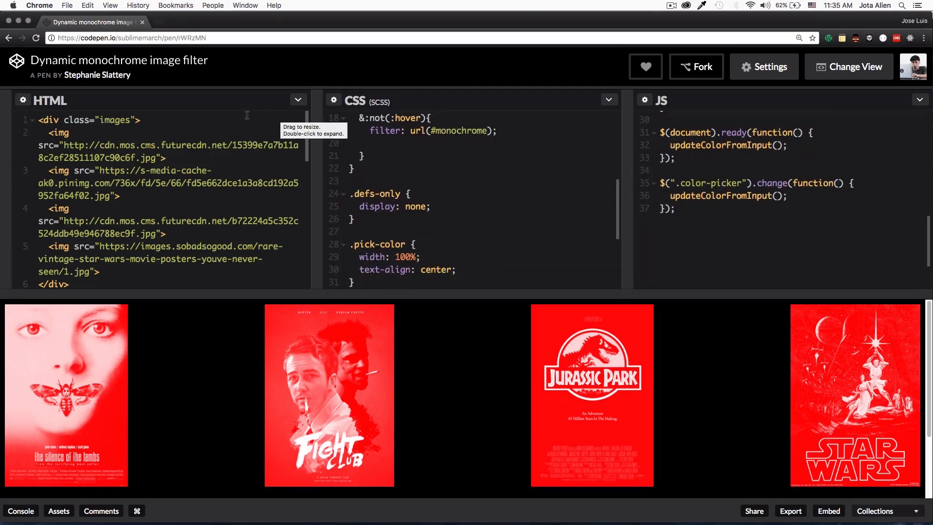
scroll("down", 3)
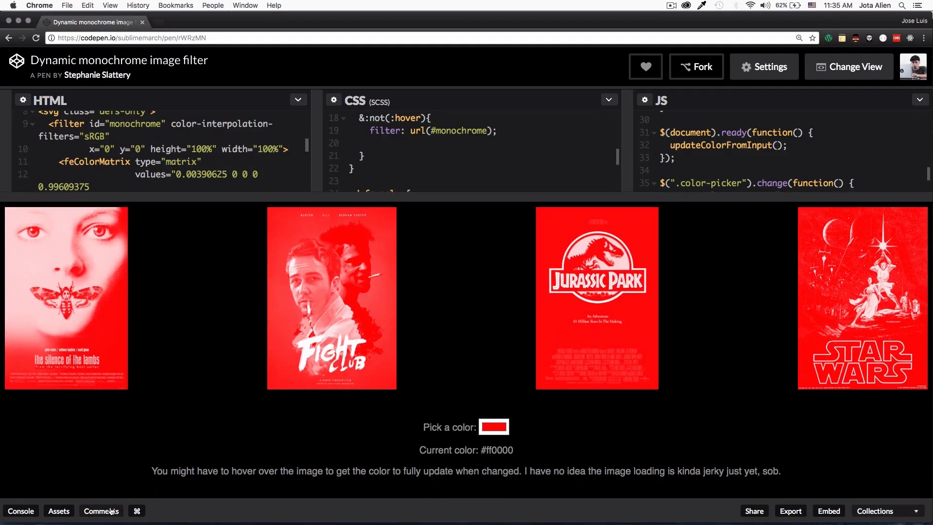
left_click(100, 511)
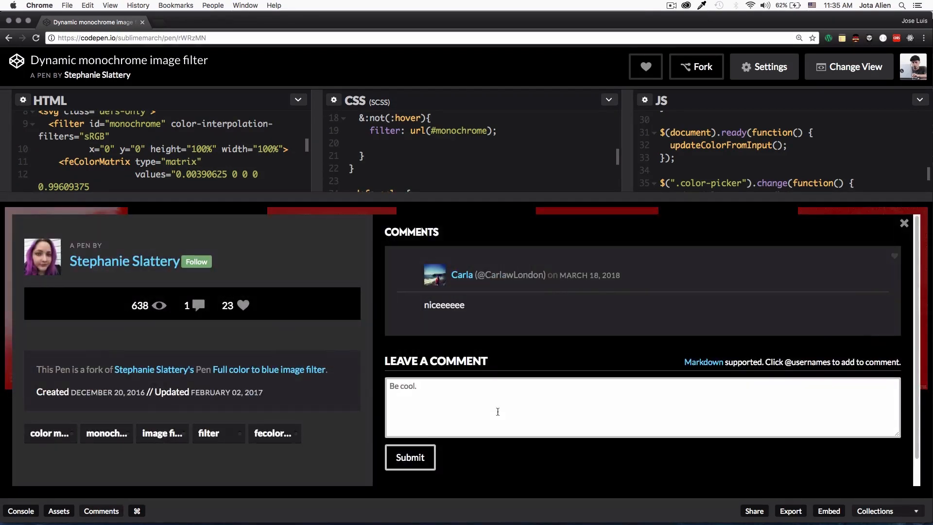
left_click(904, 223)
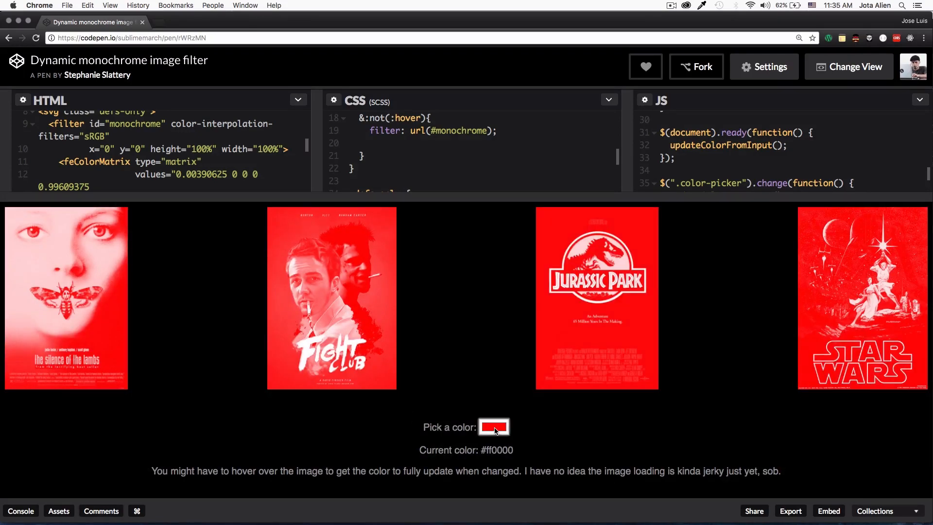
Step: Tint the filter pen's posters blue, then change the tint to purple
left_click(494, 427)
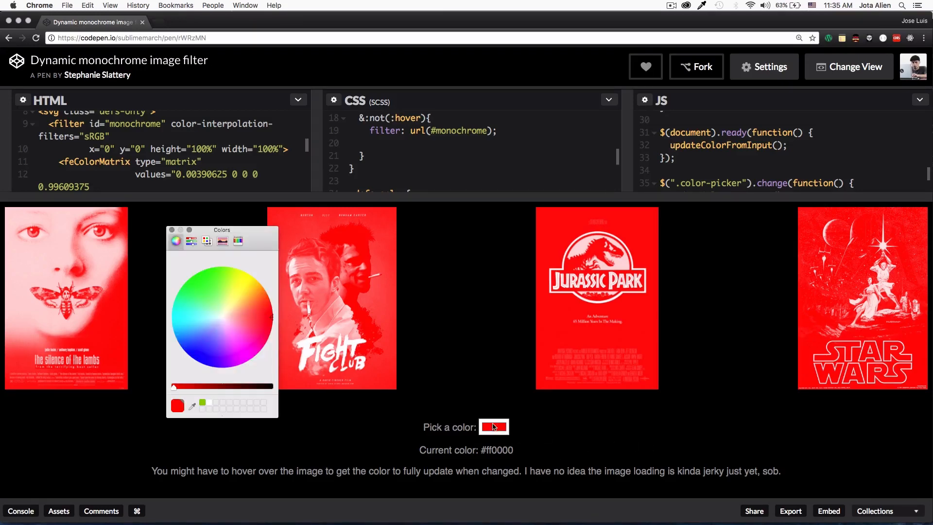
left_click(202, 356)
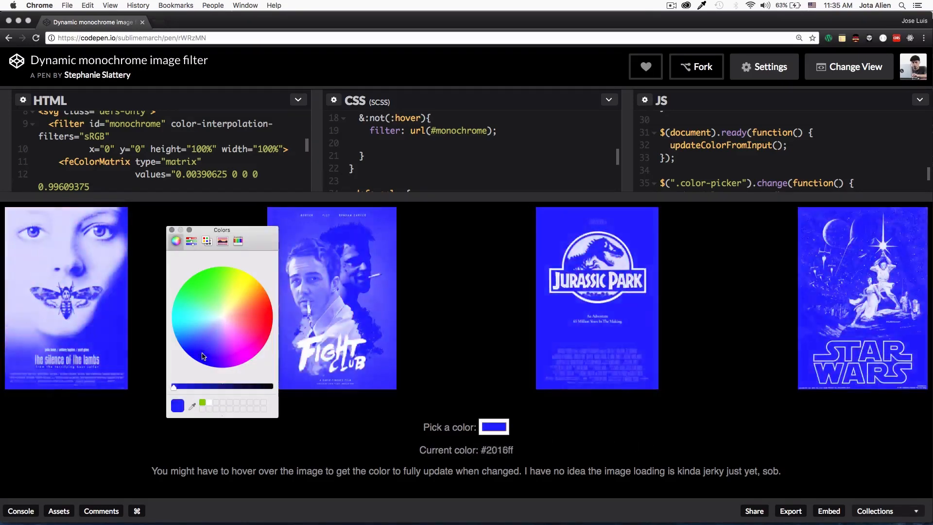
left_click(204, 356)
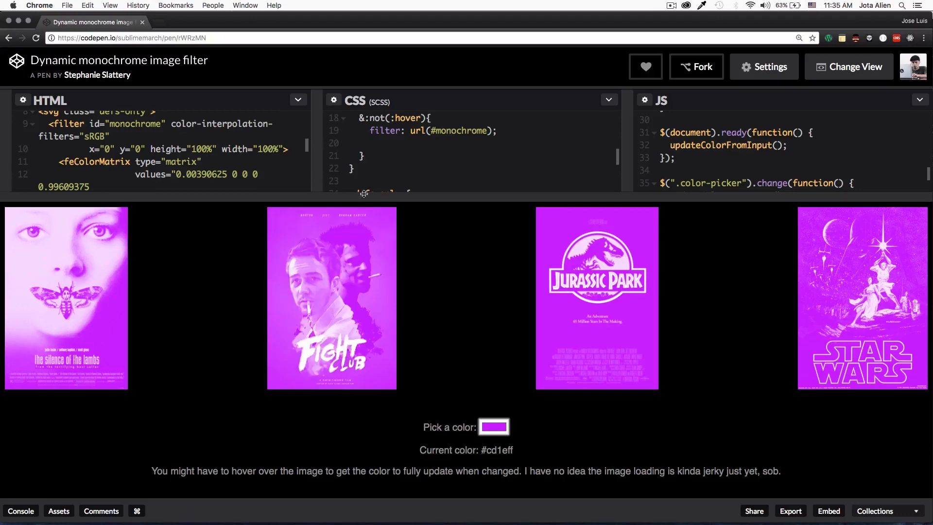
Step: Start a new blank pen from the Create menu
scroll("down", 3)
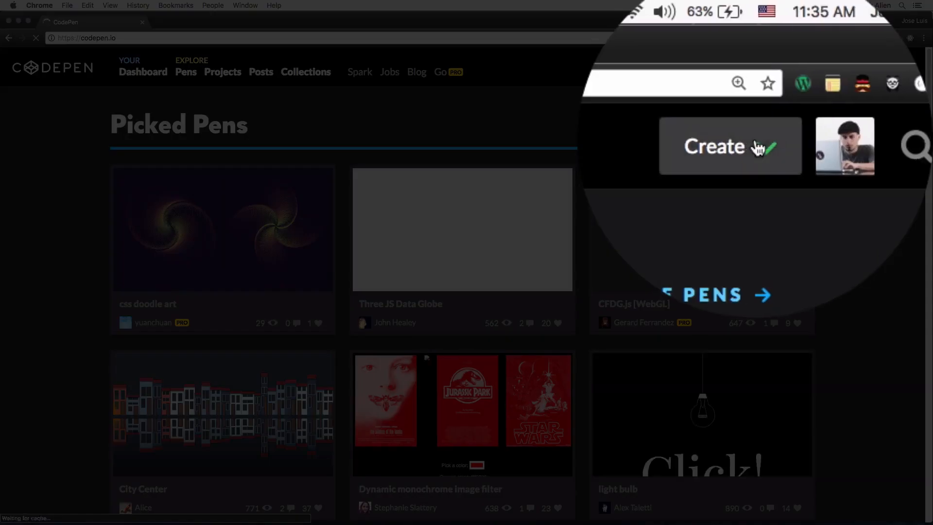
left_click(726, 147)
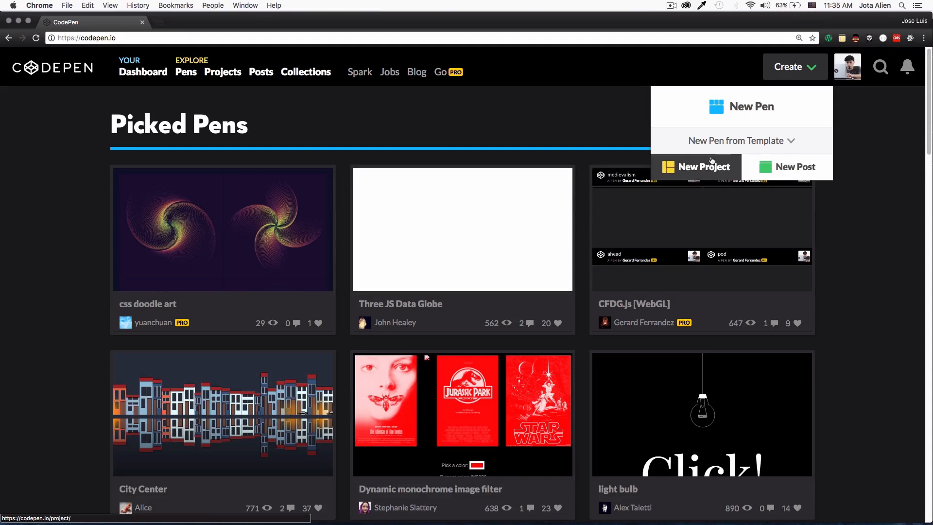
left_click(749, 106)
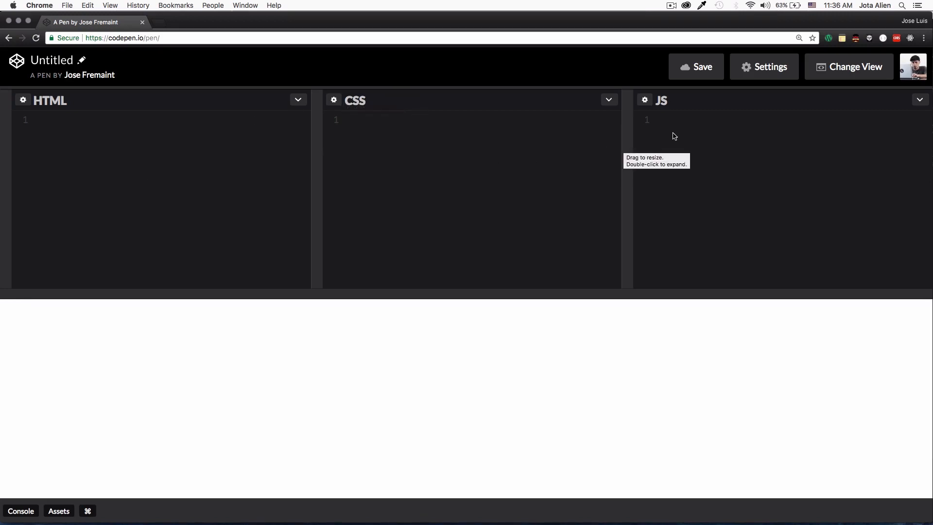
mouse_move(501, 398)
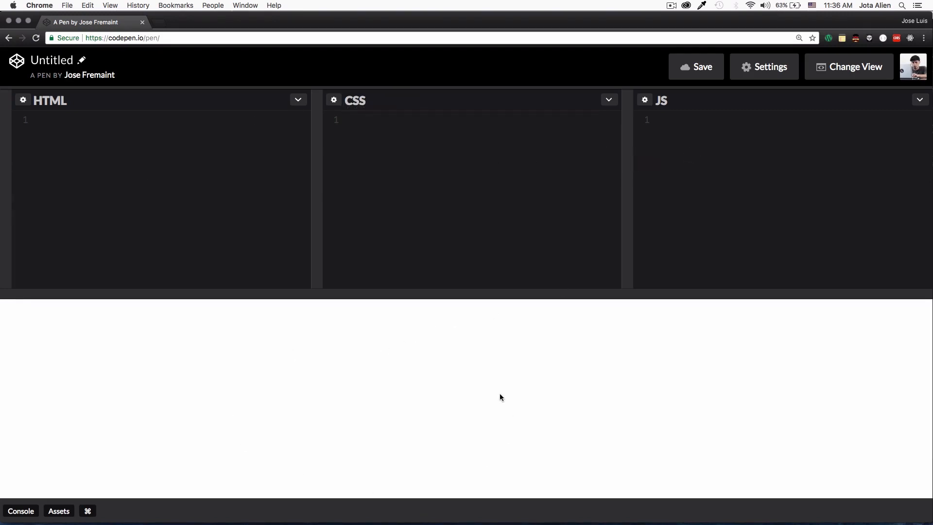
mouse_move(326, 401)
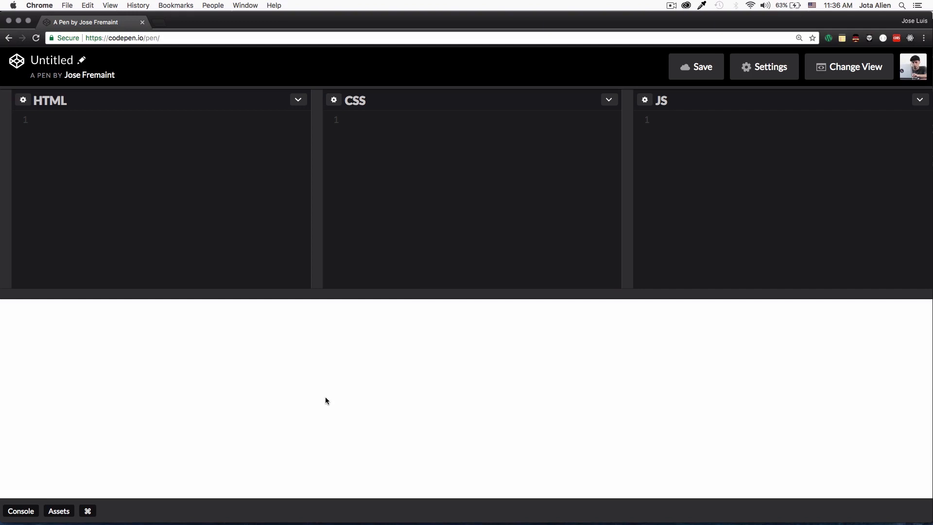
left_click(72, 120)
type("<")
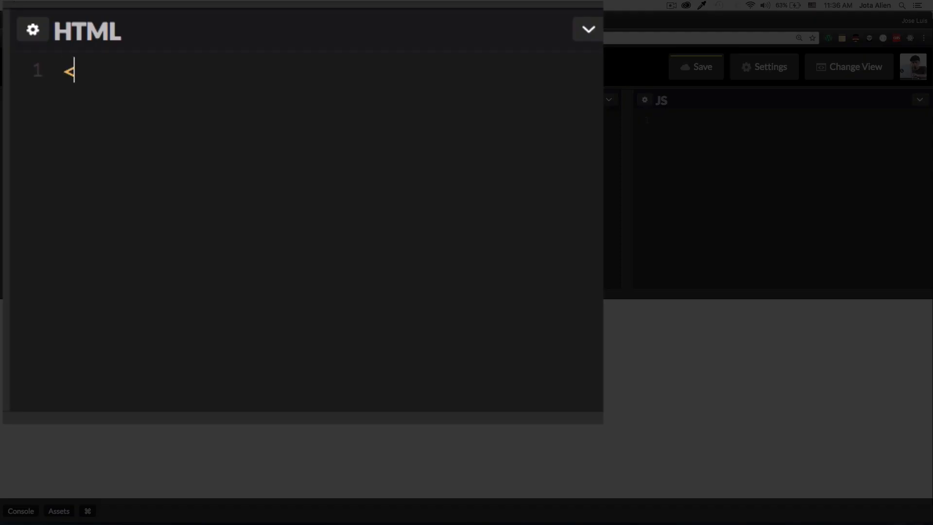
type("p></p>")
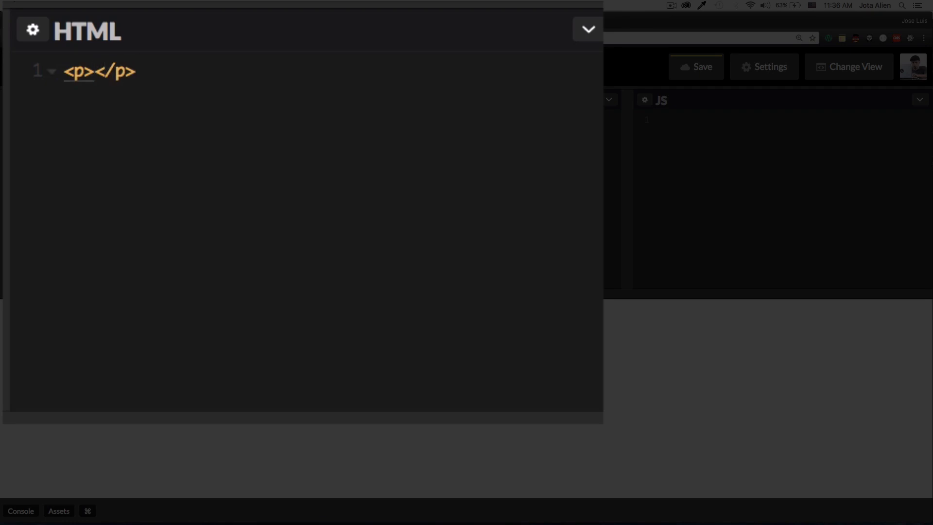
type("Test")
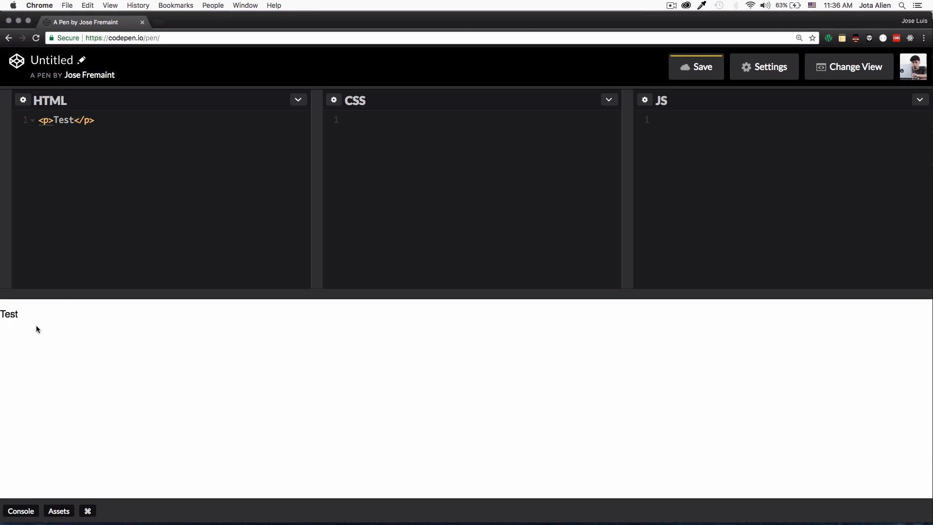
mouse_move(121, 133)
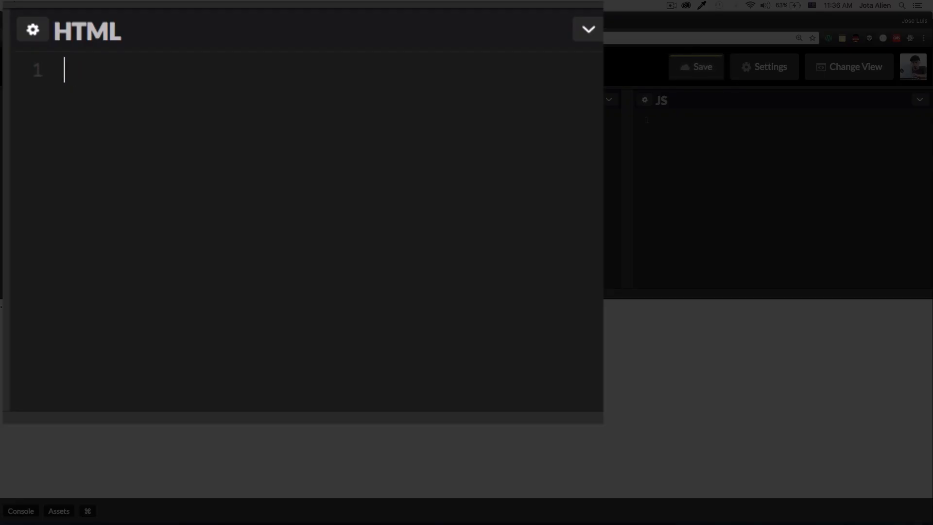
Step: Expand the p.test>lorem50 shorthand into a class 'test' paragraph of lorem text
type("p.y")
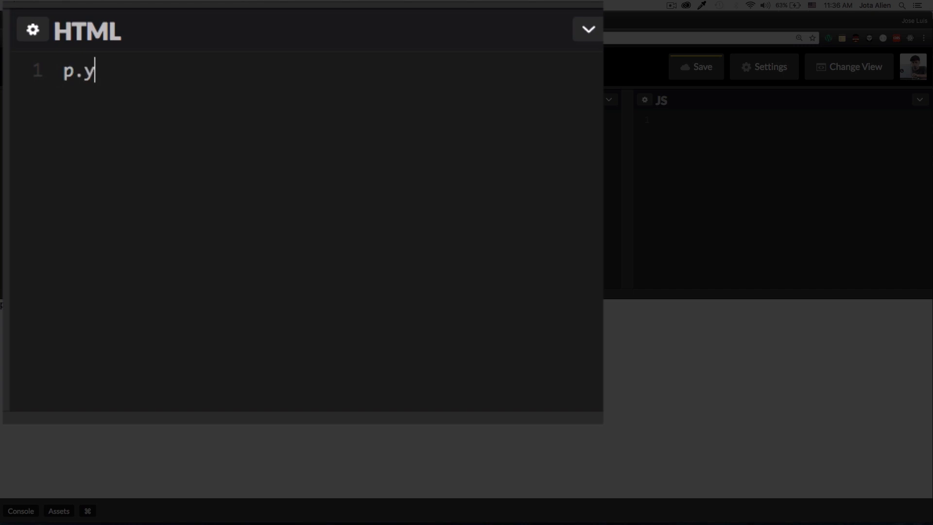
type("est>")
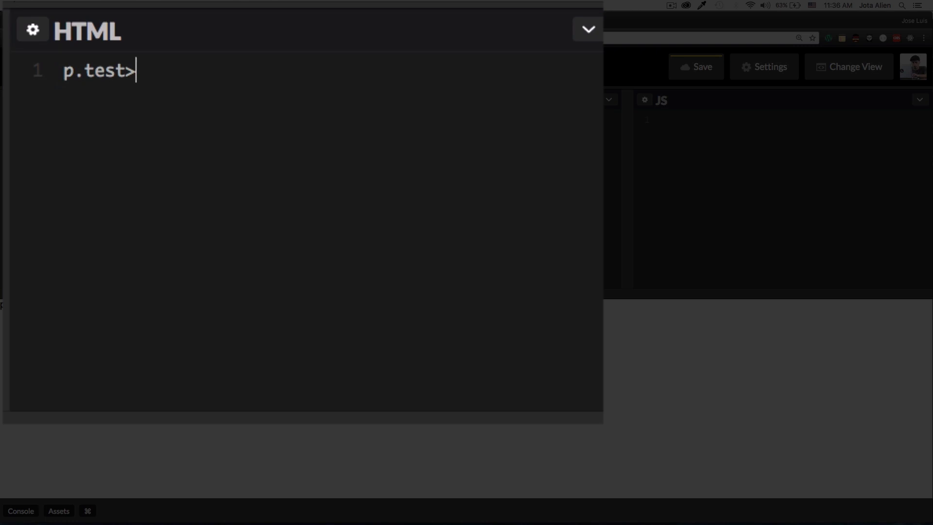
type("lorem")
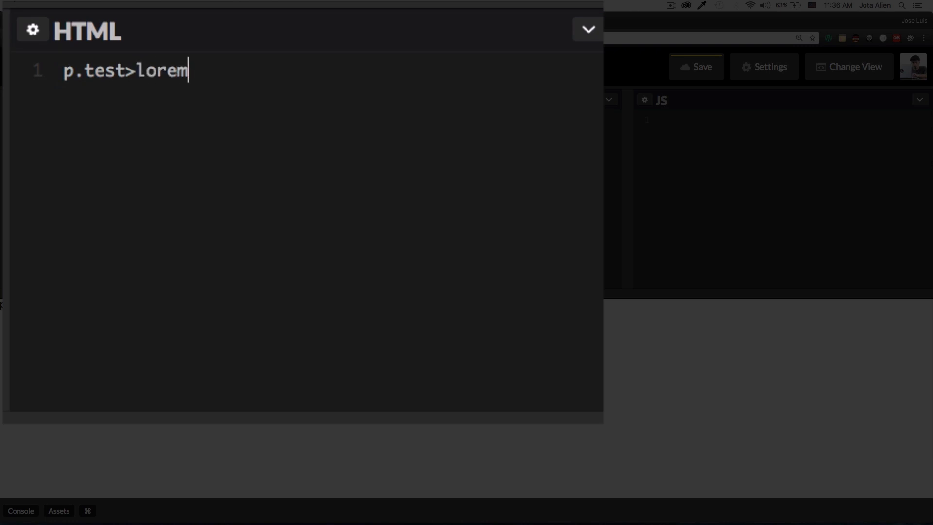
type("50")
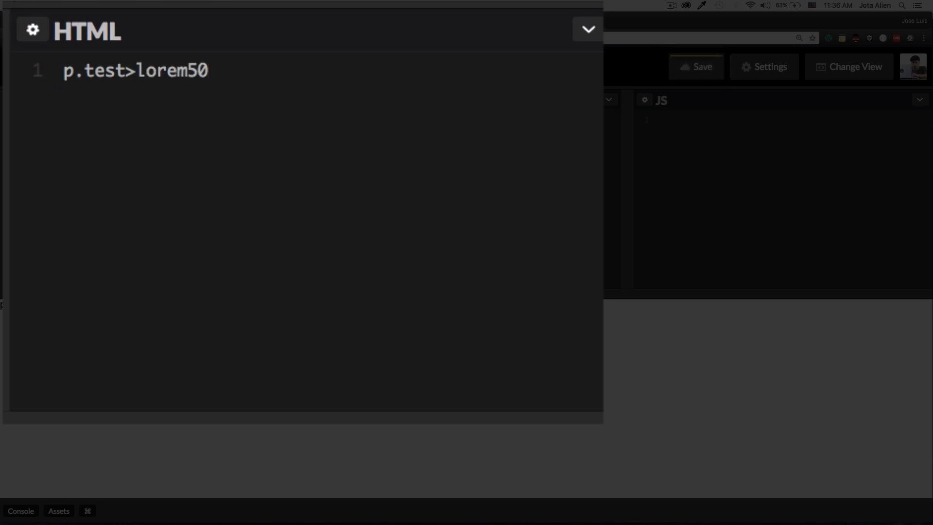
key("Tab")
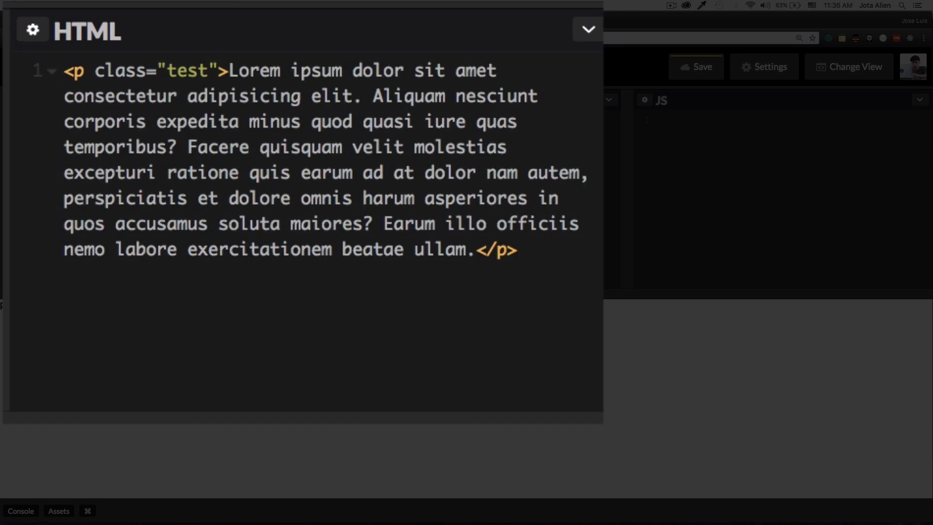
left_click(586, 29)
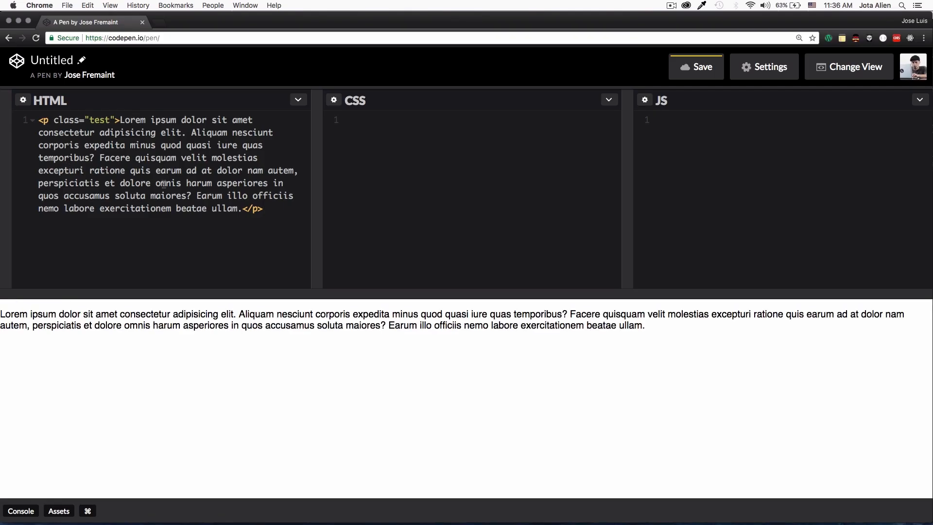
mouse_move(284, 220)
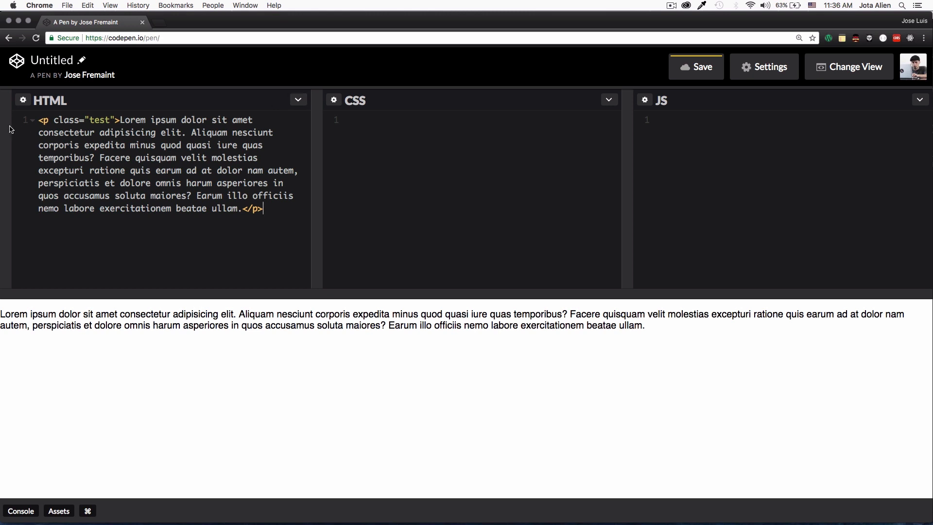
mouse_move(215, 242)
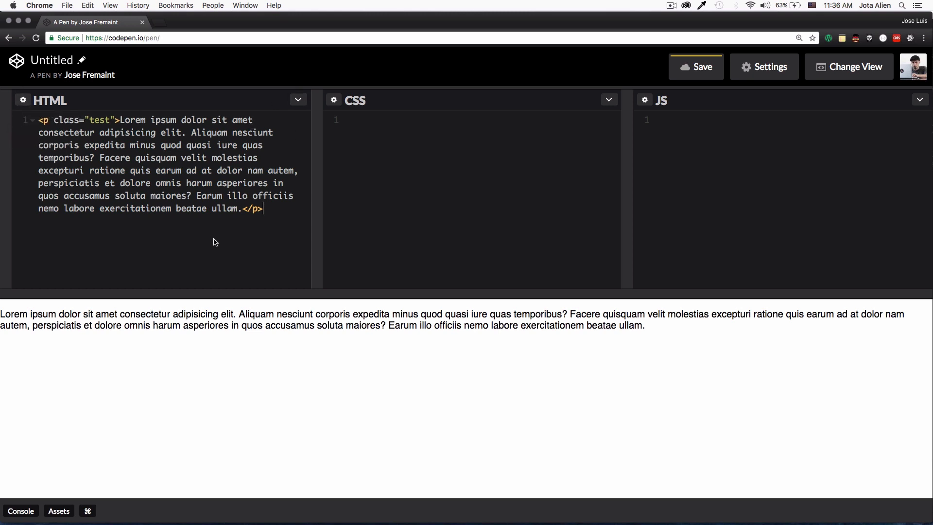
mouse_move(23, 99)
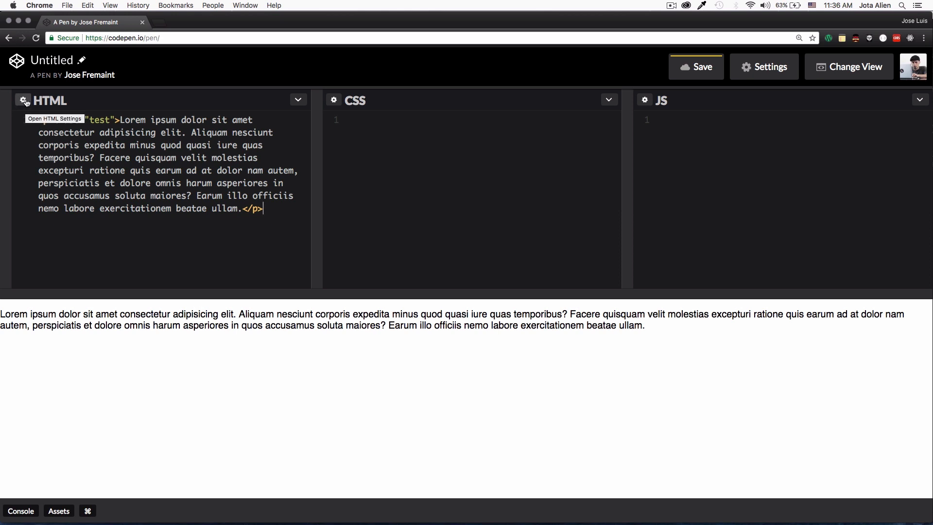
Step: Browse the available HTML, CSS and JavaScript preprocessors in Pen Settings
left_click(24, 99)
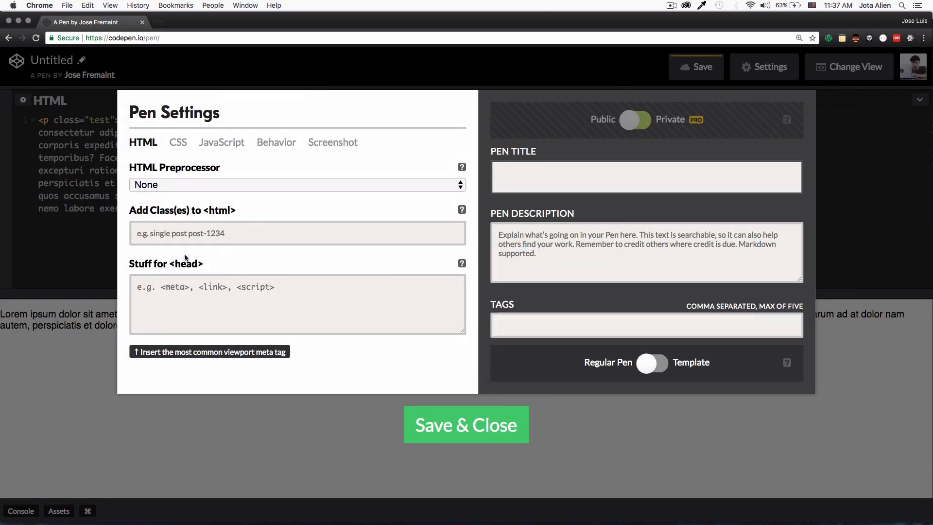
left_click(297, 184)
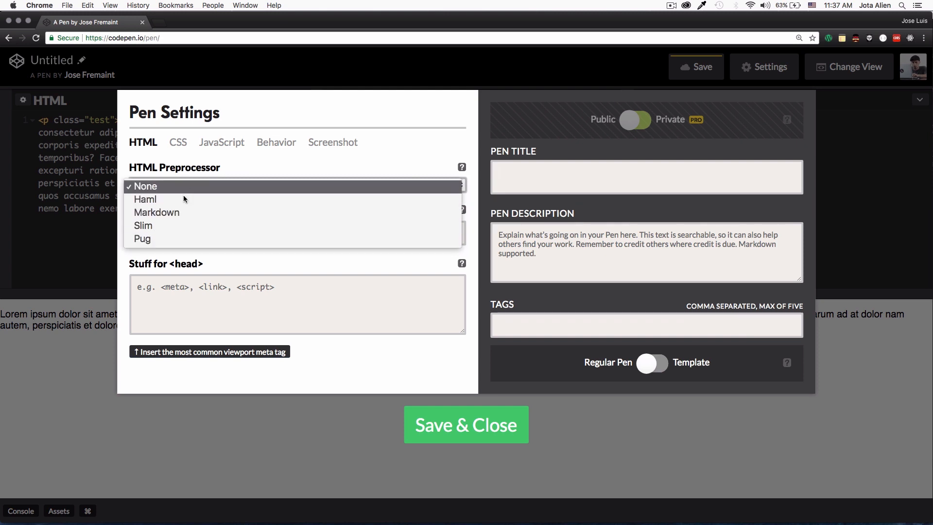
left_click(178, 142)
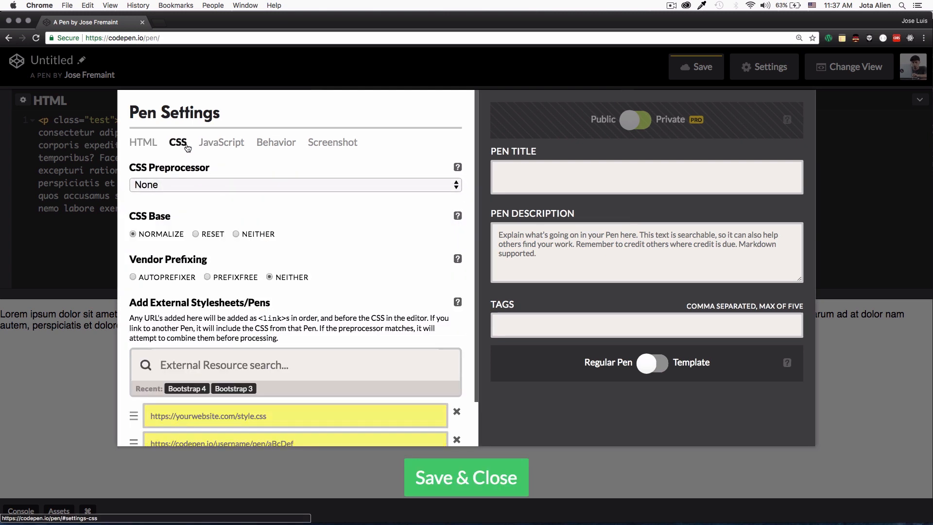
left_click(294, 185)
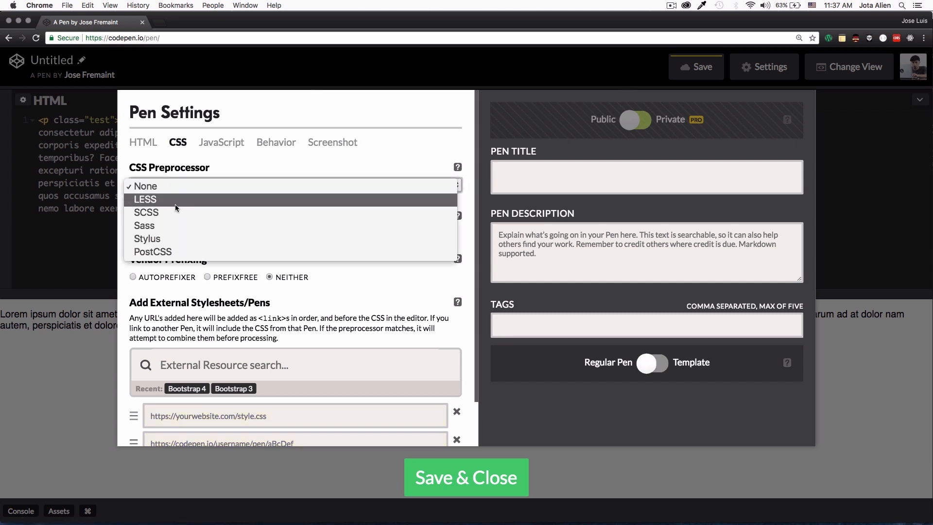
mouse_move(176, 227)
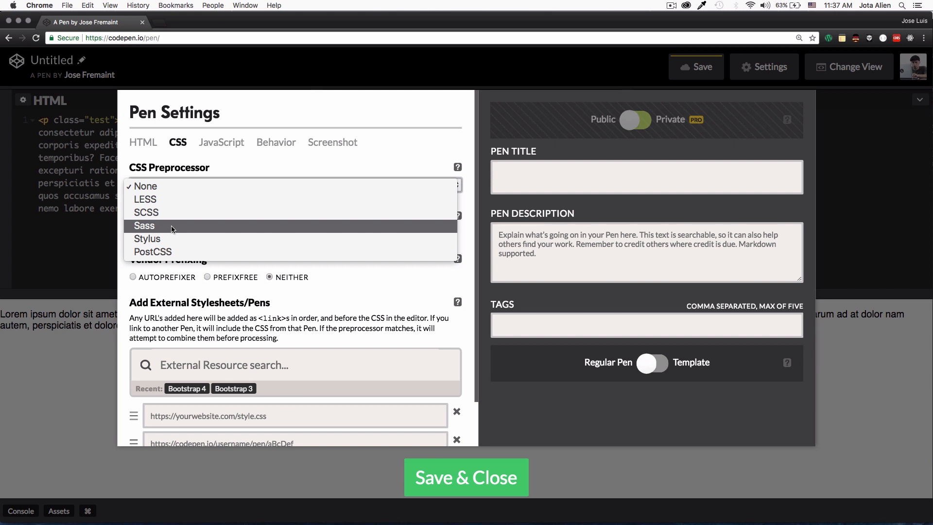
left_click(223, 143)
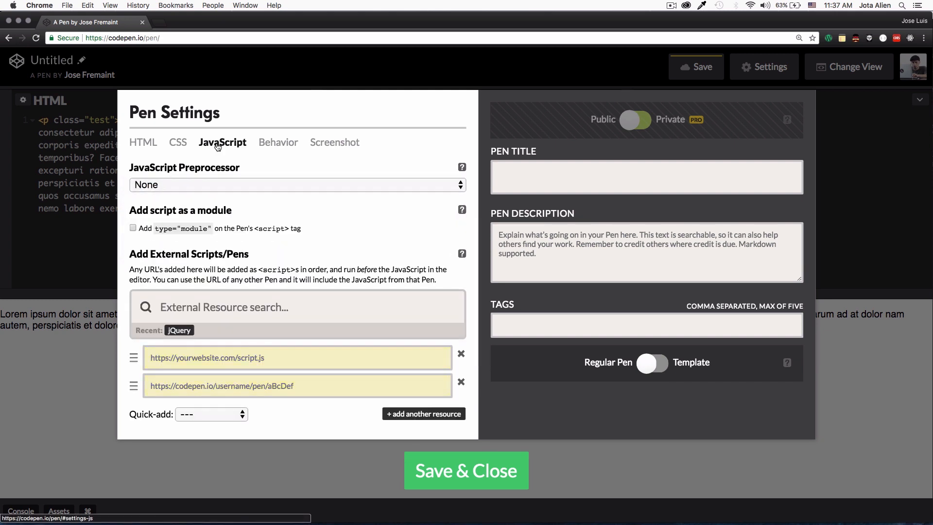
left_click(298, 185)
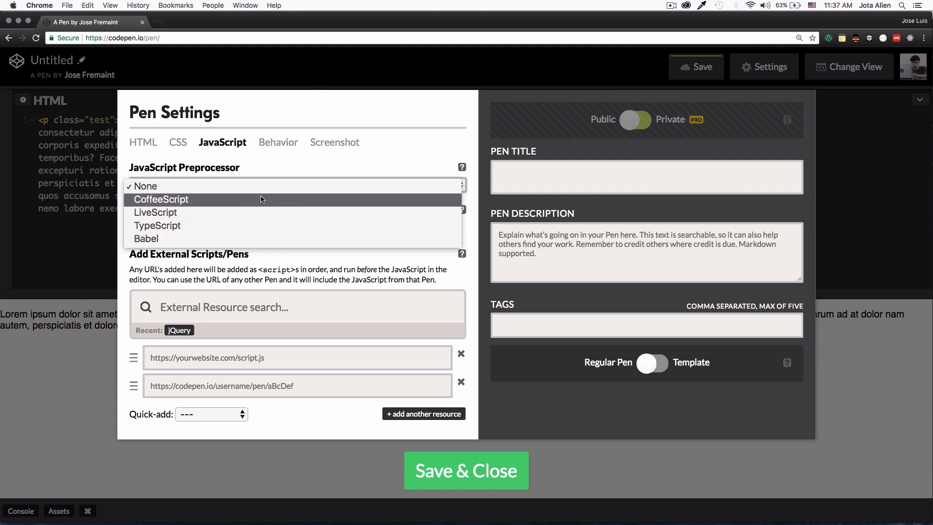
Step: Review the behaviour and screenshot settings, then save the pen with autosave enabled
left_click(276, 143)
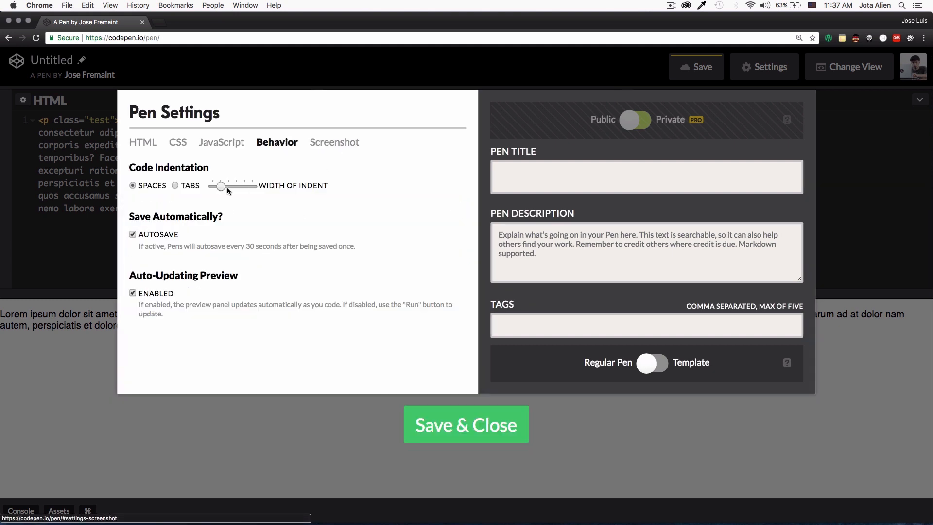
left_click(334, 142)
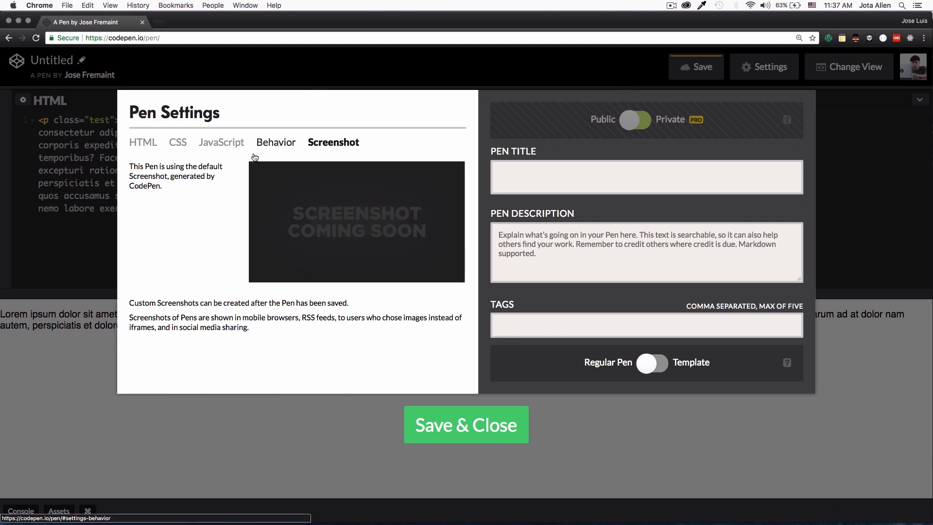
left_click(646, 177)
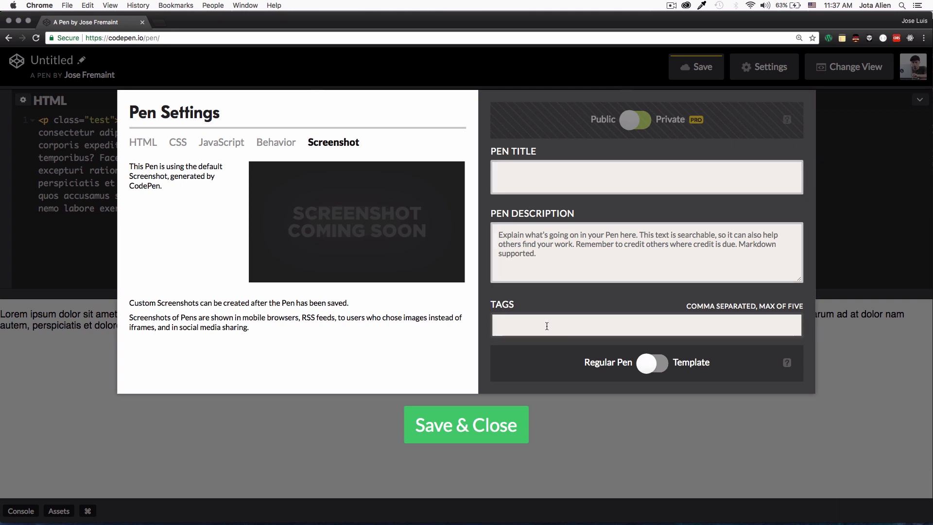
left_click(466, 424)
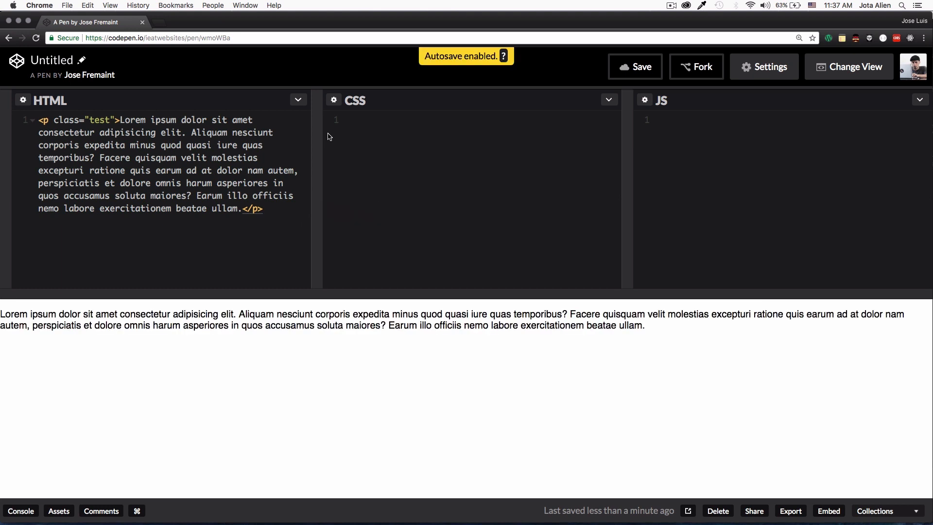
left_click(764, 67)
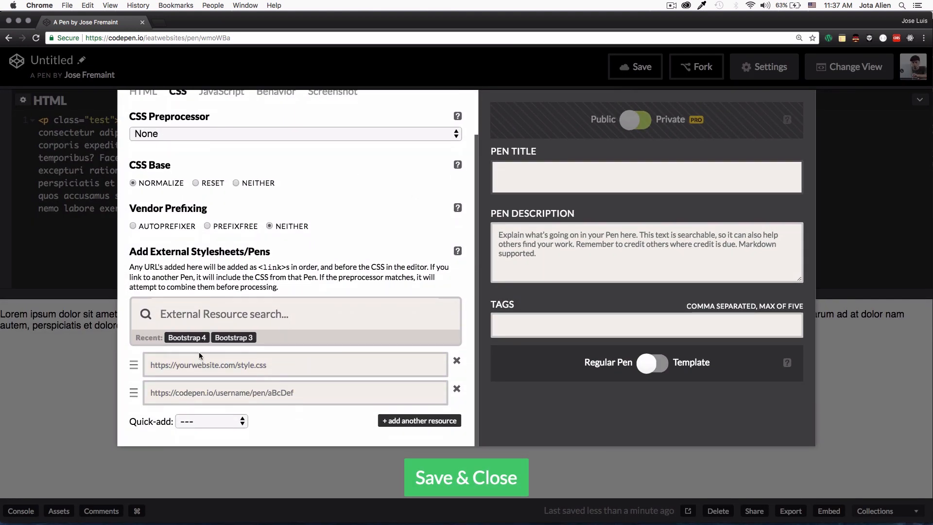
Step: Quick-add Bootstrap 4 as an external stylesheet and save the settings
left_click(295, 365)
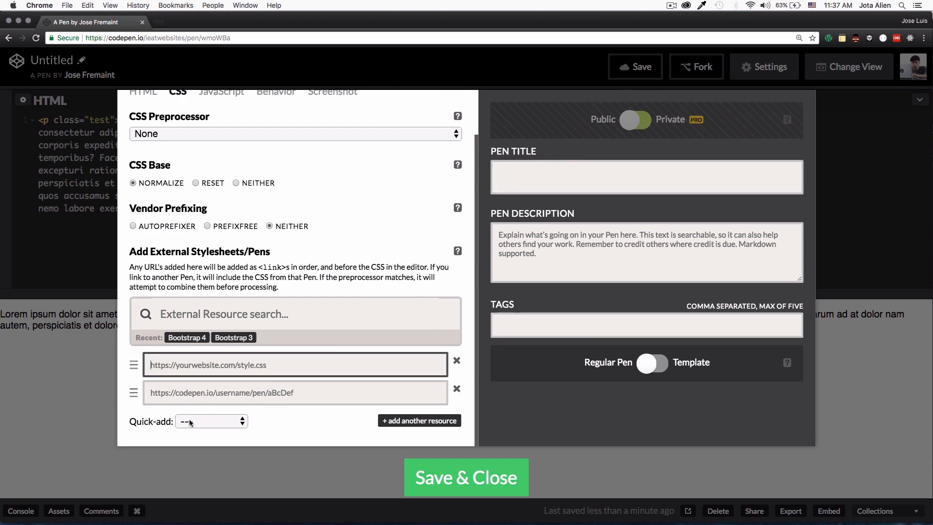
left_click(211, 422)
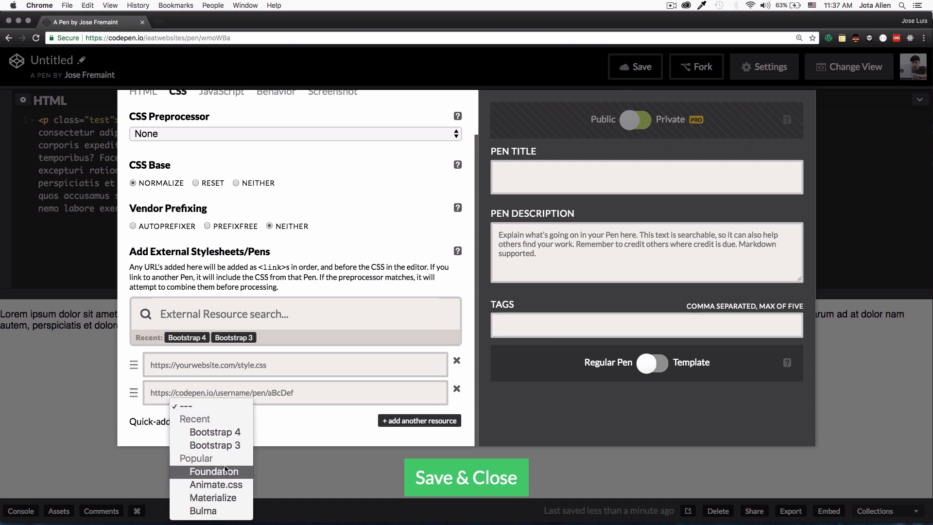
mouse_move(215, 432)
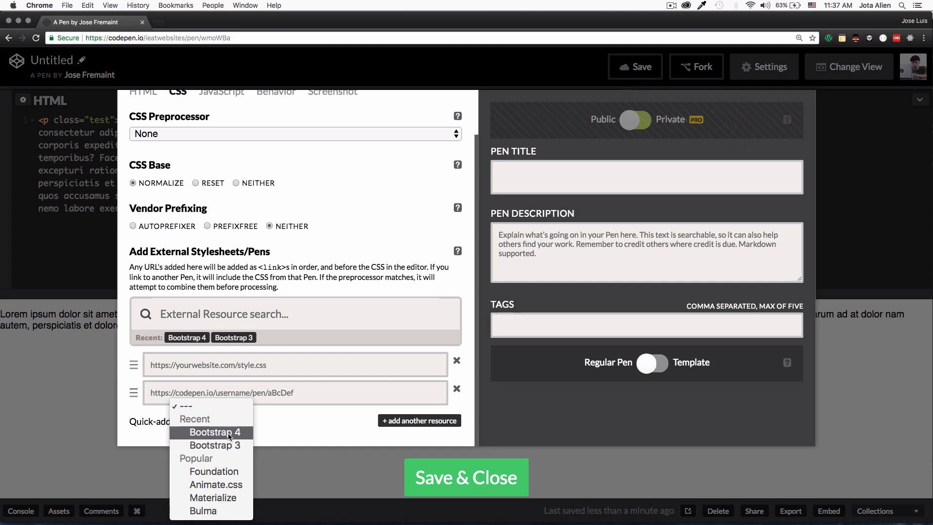
left_click(215, 432)
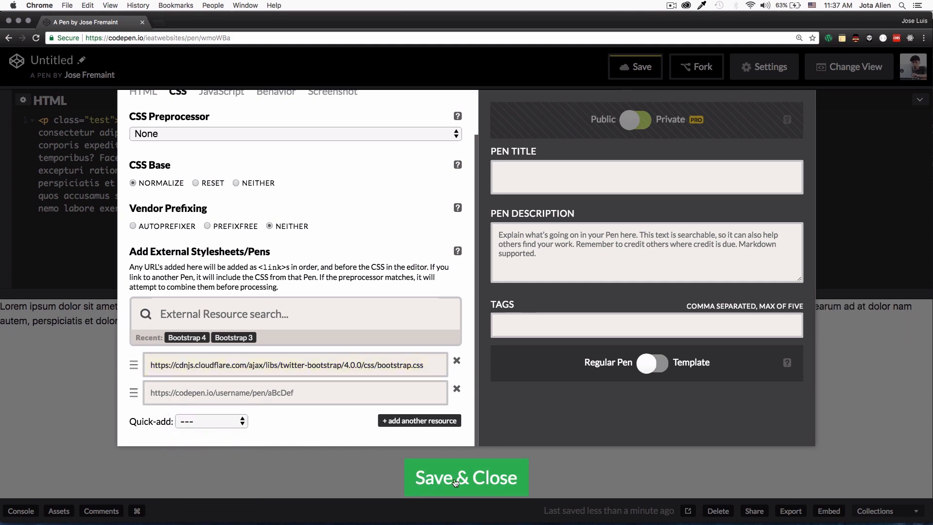
left_click(467, 477)
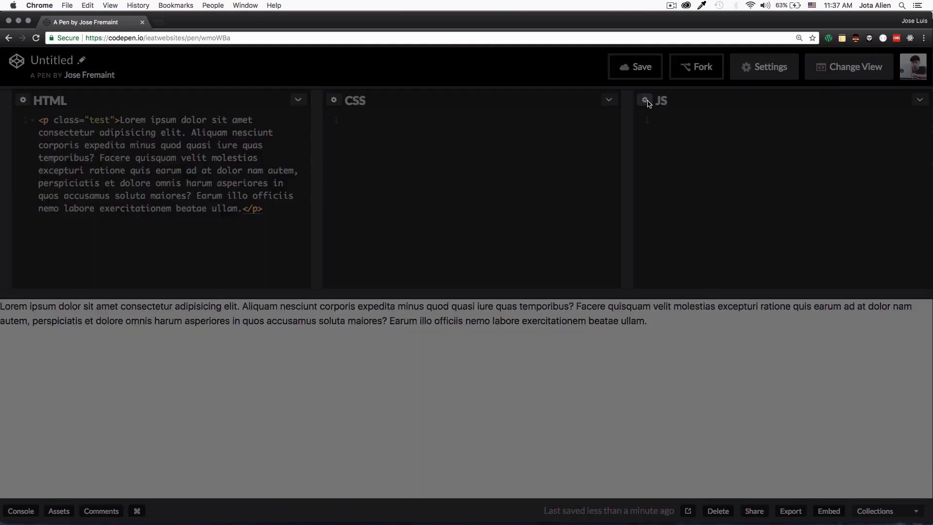
left_click(644, 101)
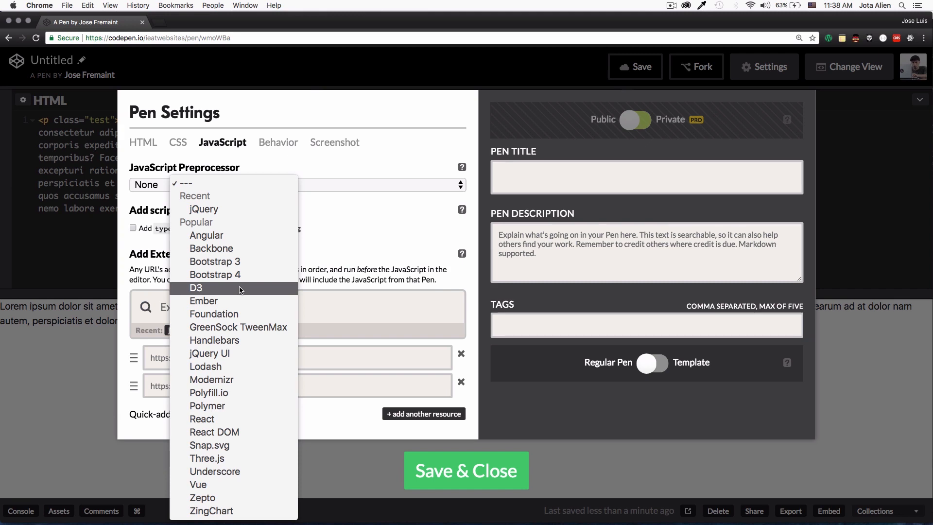
mouse_move(203, 209)
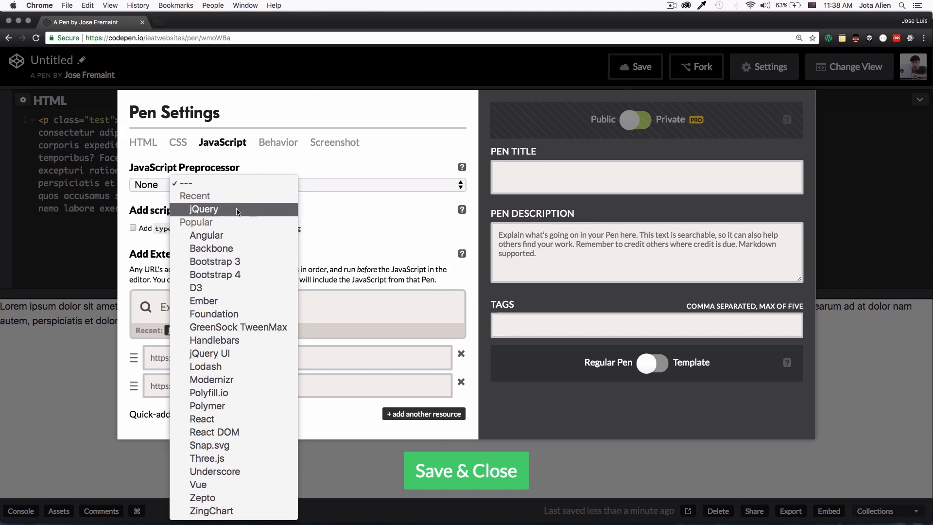
mouse_move(215, 262)
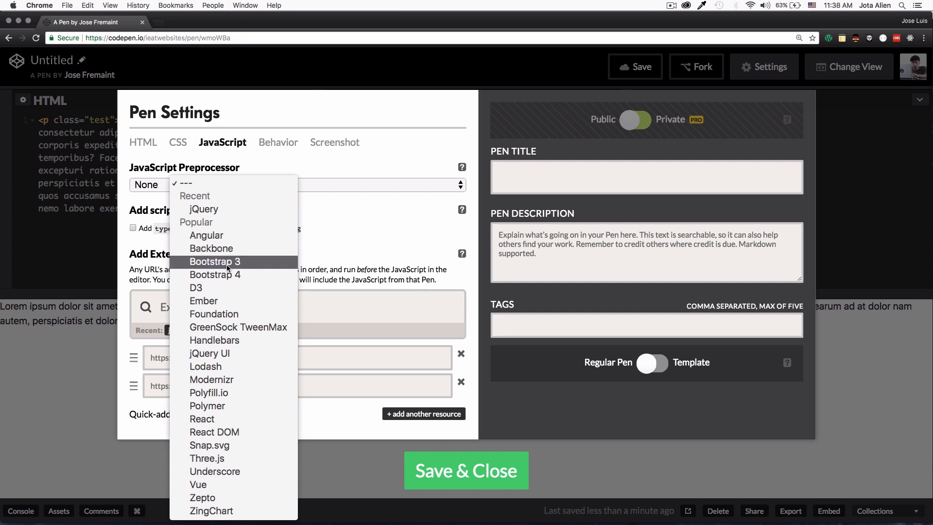
mouse_move(213, 290)
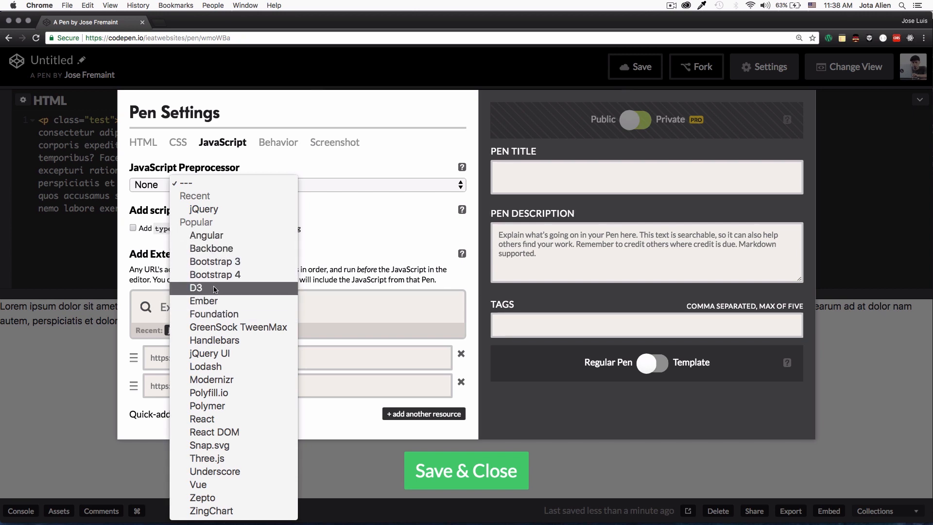
mouse_move(214, 339)
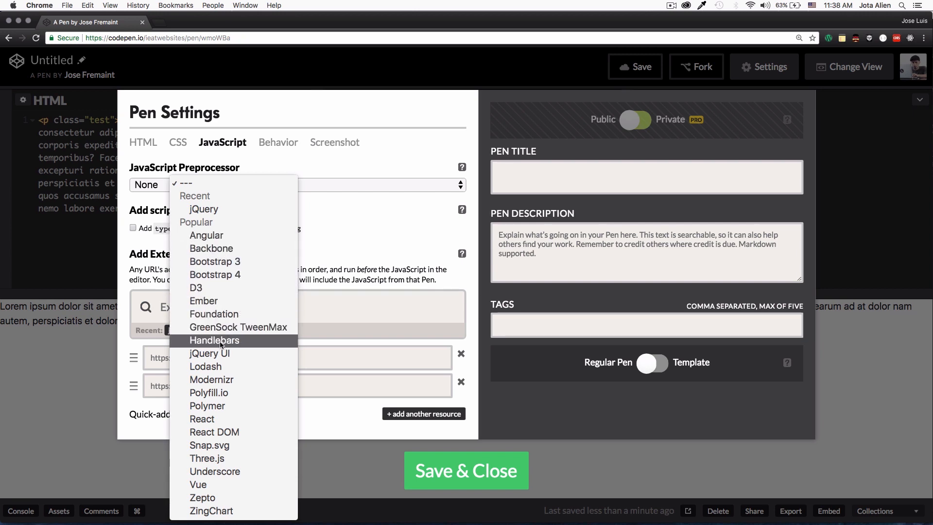
mouse_move(229, 511)
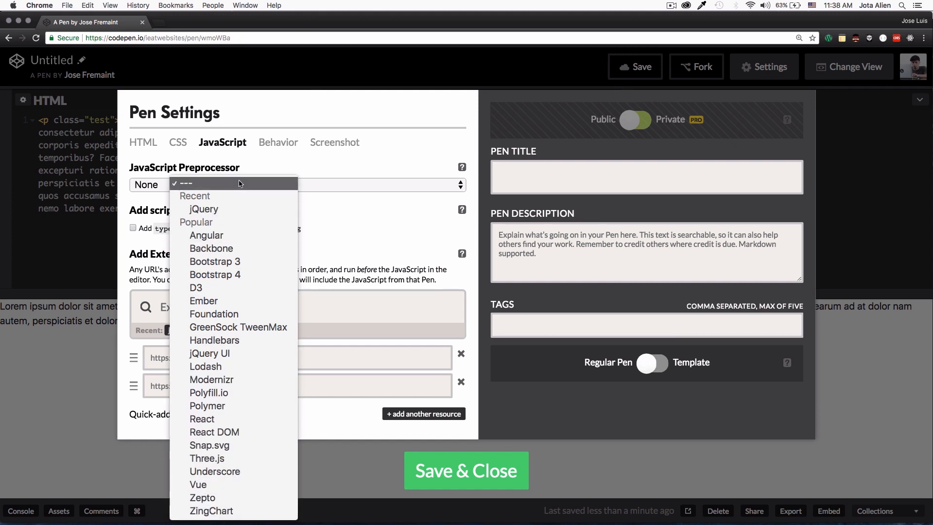
mouse_move(204, 209)
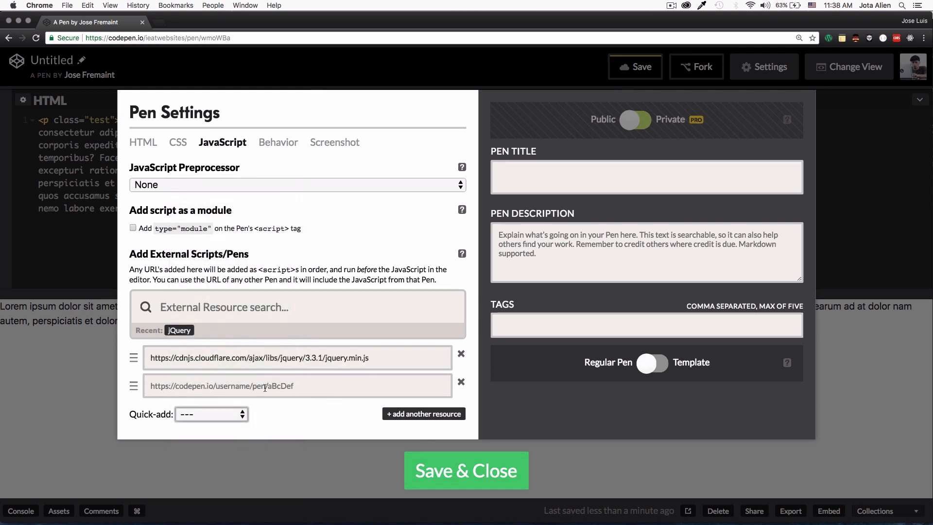
Step: Link jQuery 3.3.1 in the external script slot and save the settings
left_click(211, 413)
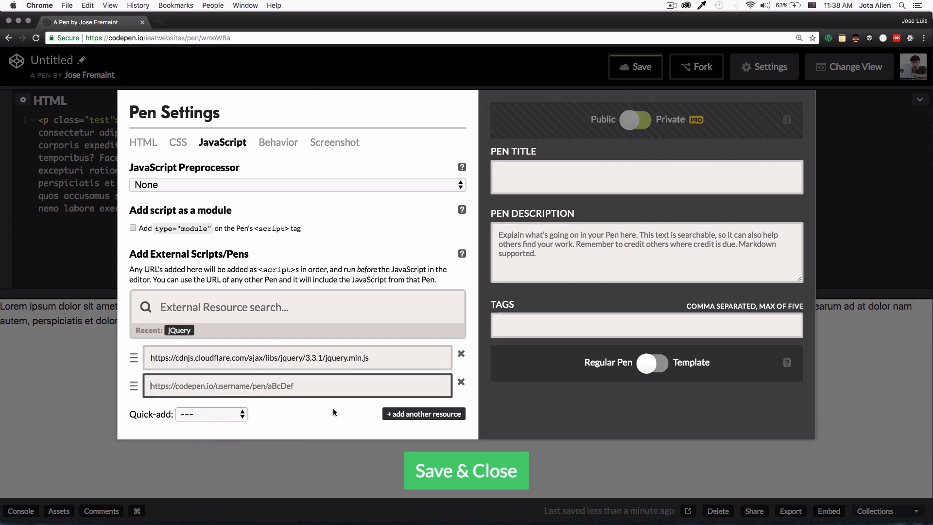
left_click(466, 470)
type(".")
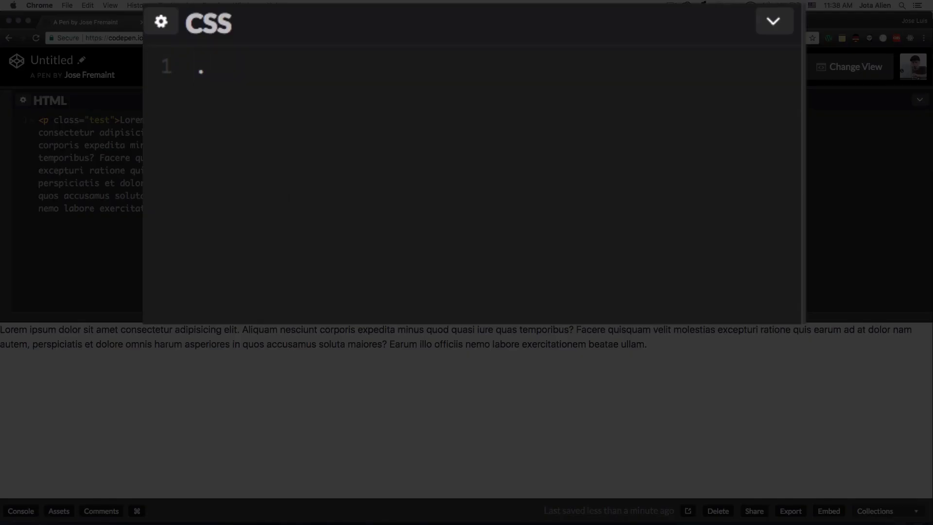
type("red")
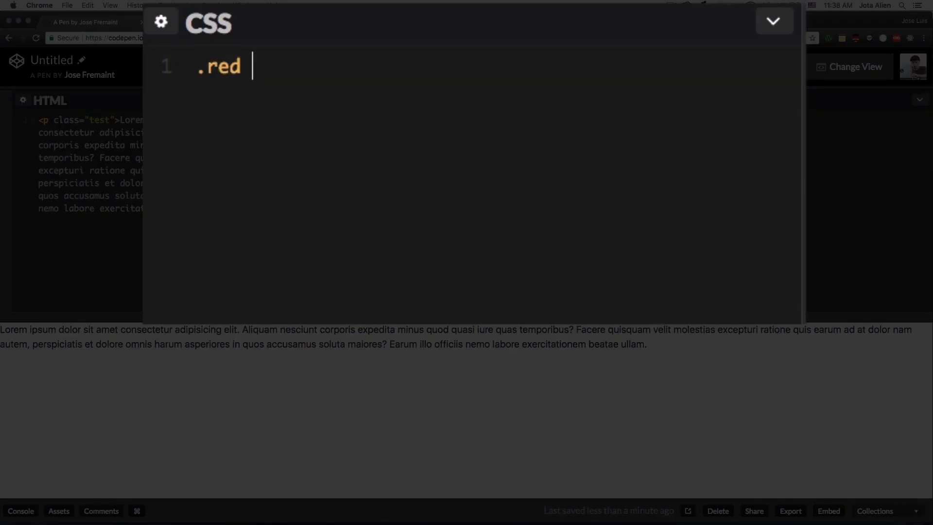
type("{")
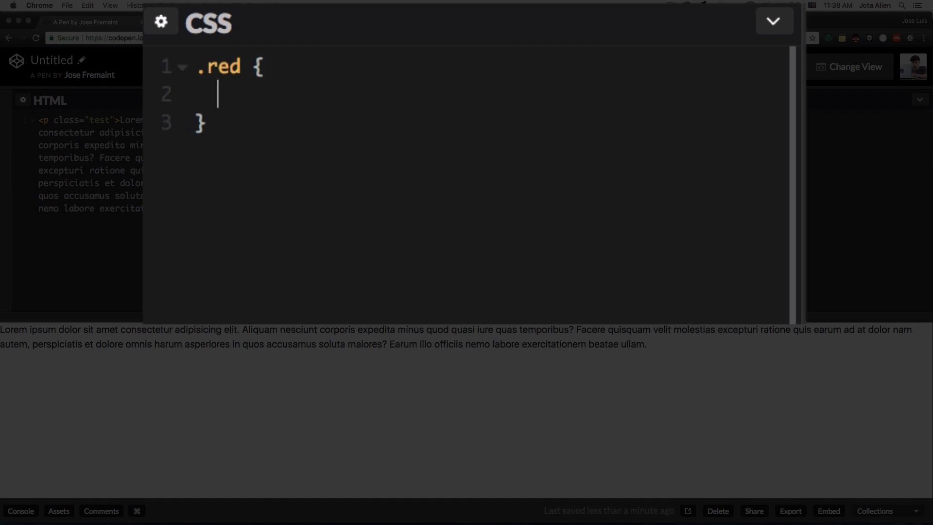
type("color: red;")
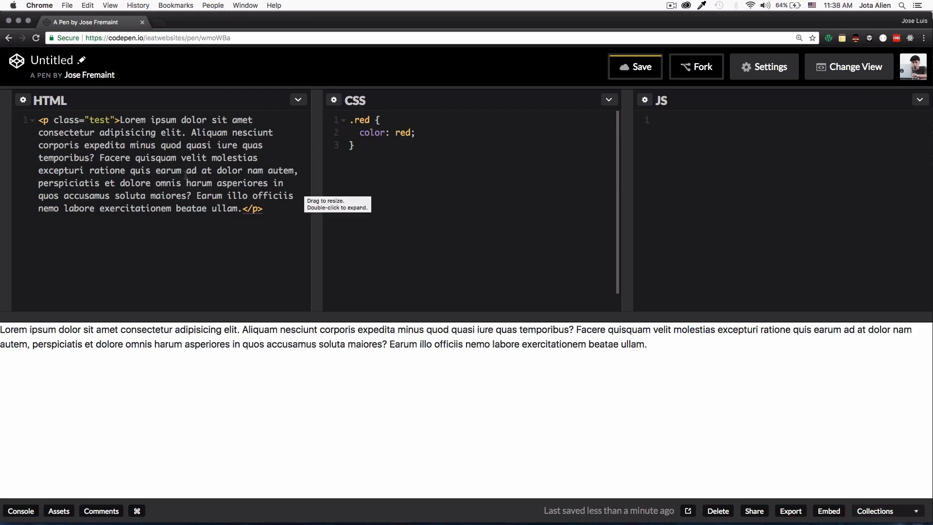
double_click(101, 120)
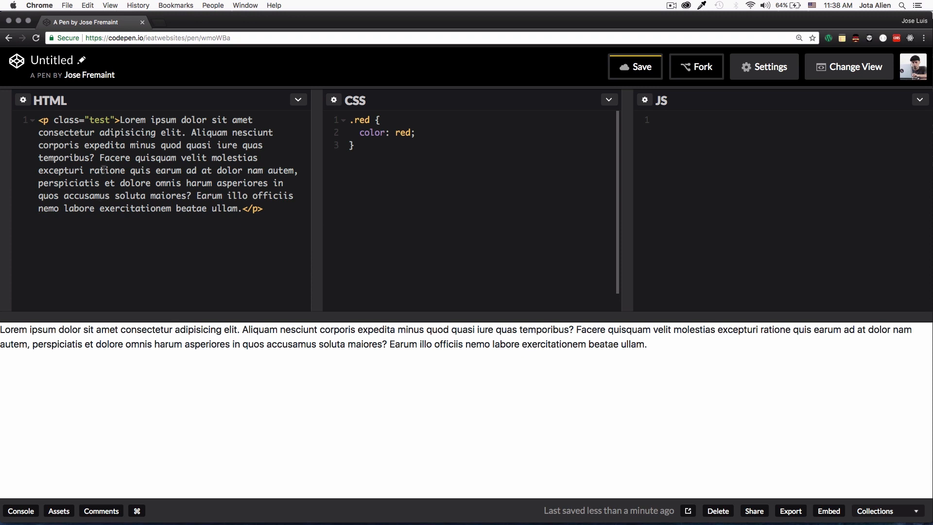
mouse_move(641, 164)
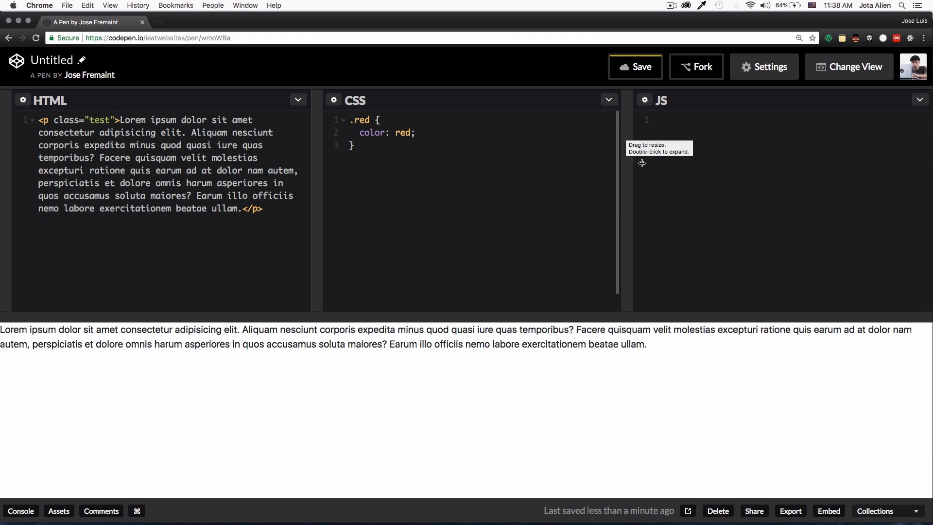
mouse_move(488, 339)
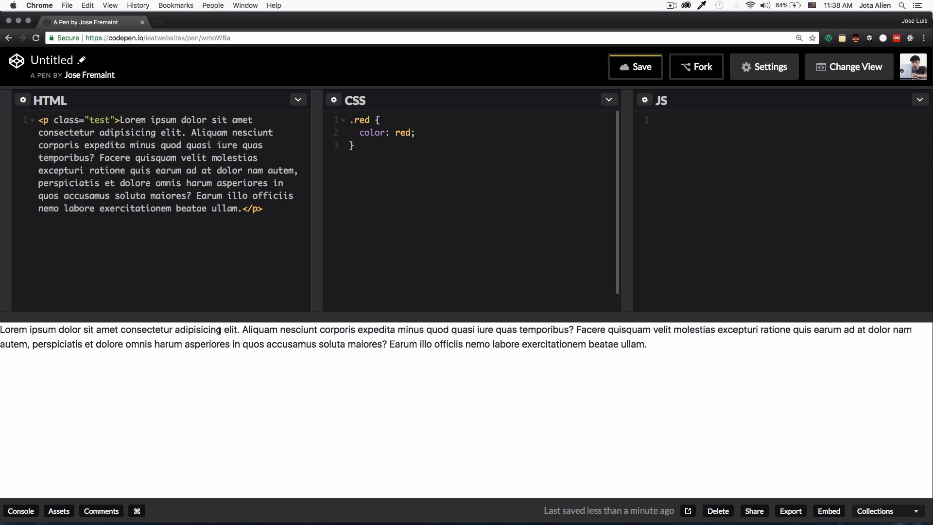
left_click(659, 120)
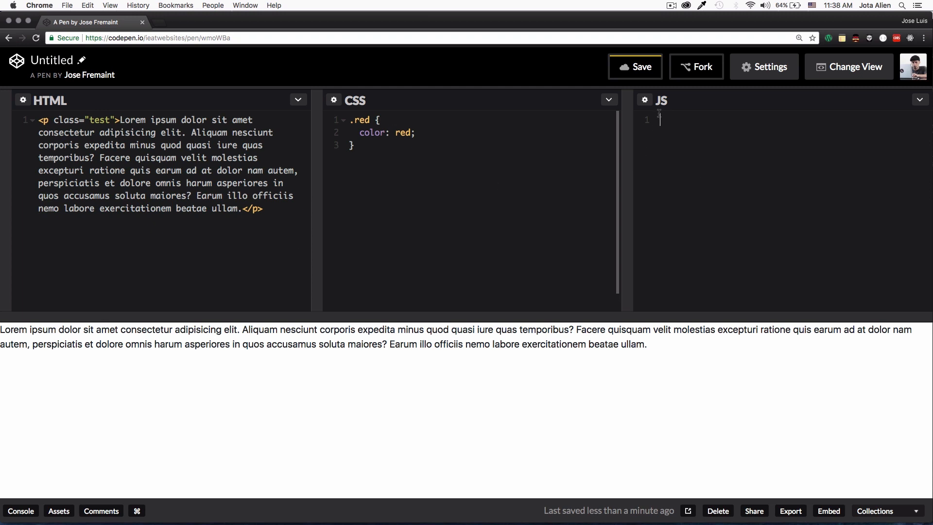
mouse_move(140, 335)
type("$(")
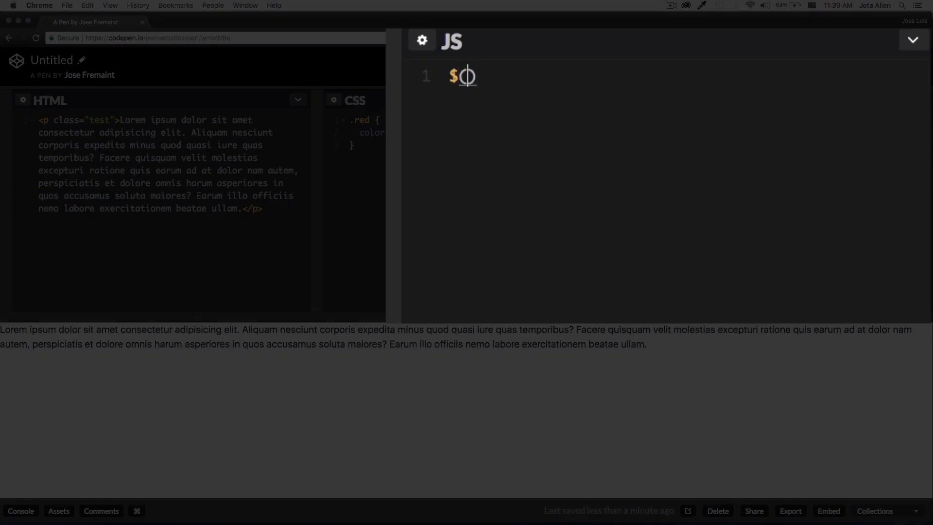
Step: Type the $('.test').on('click', function(){ }) handler skeleton
type("('.')")
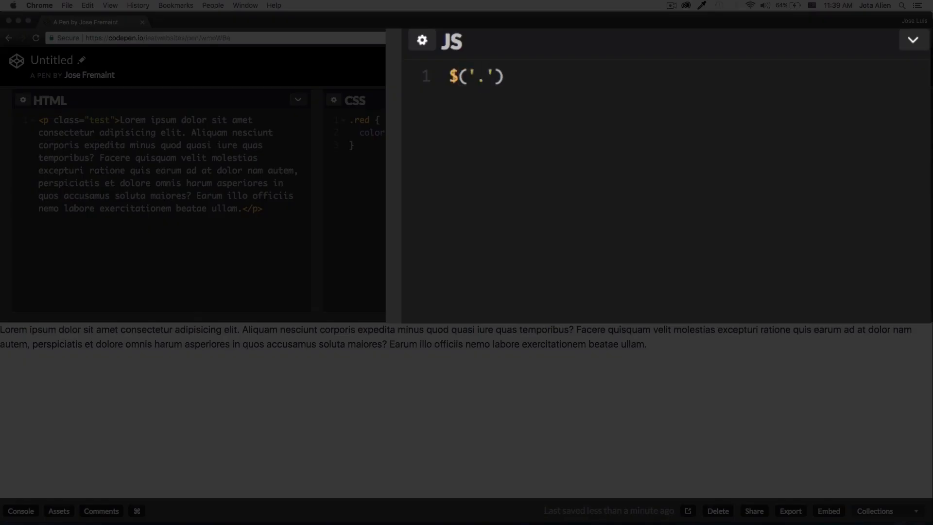
type("test")
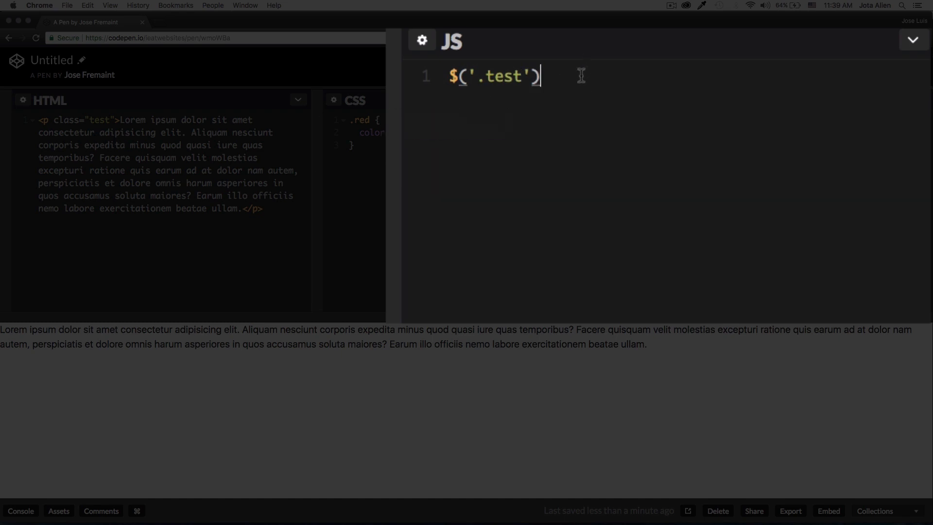
type(".on")
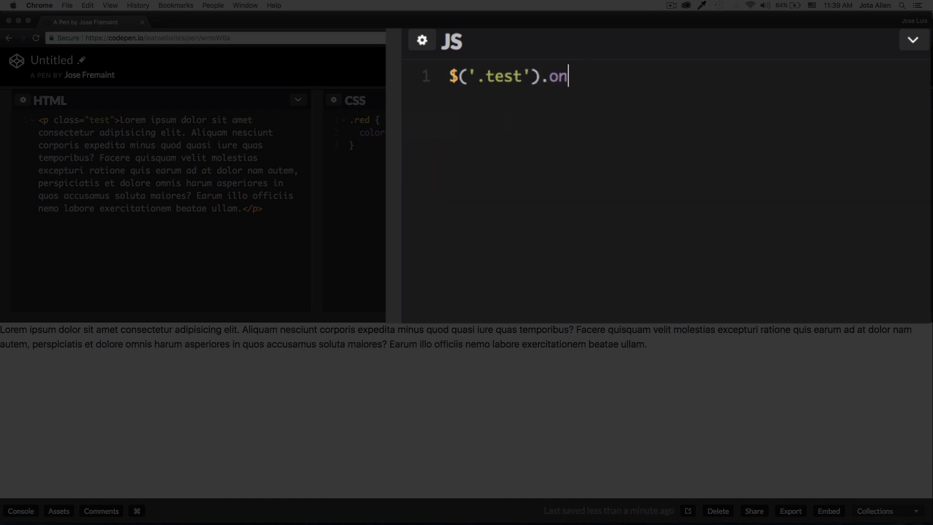
type("()")
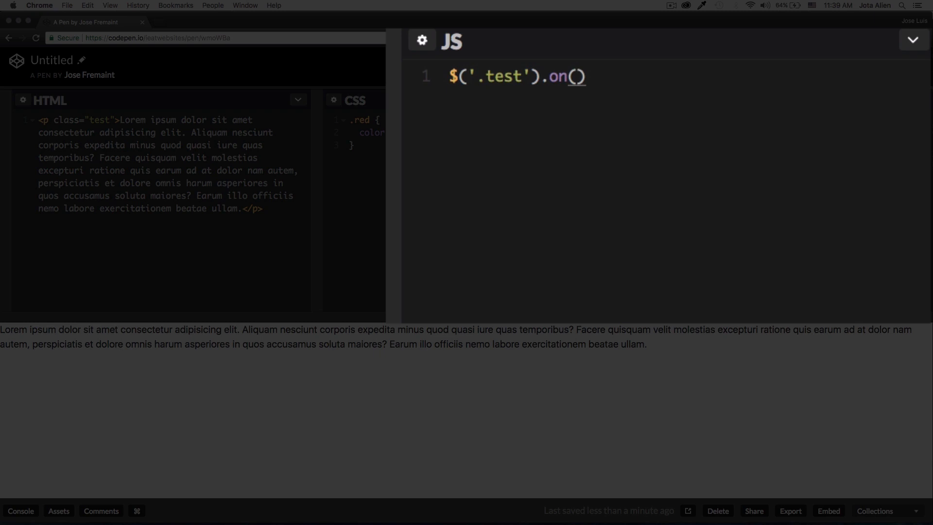
type("'click'")
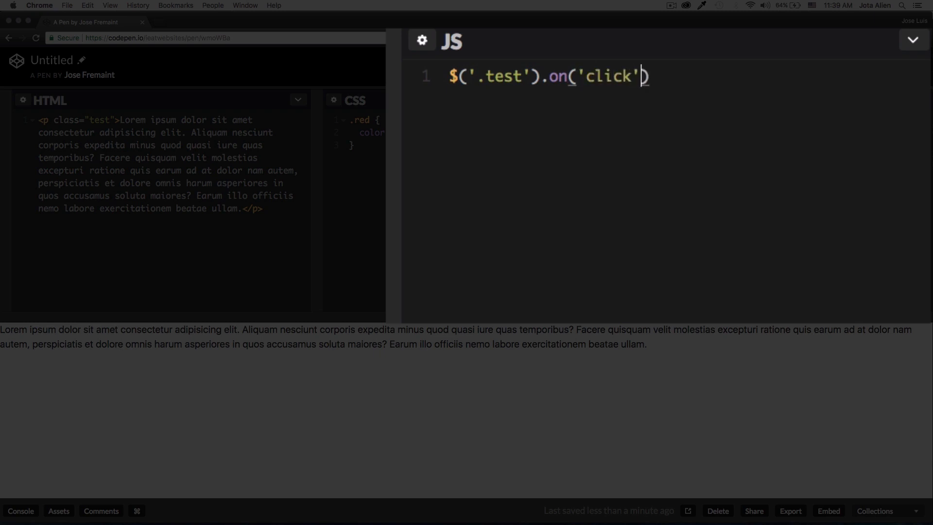
type("func")
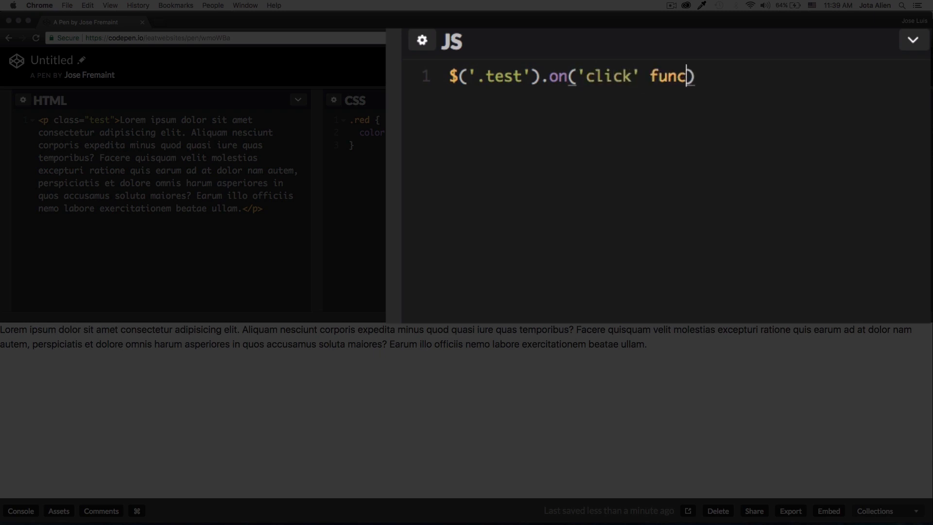
type("tion()")
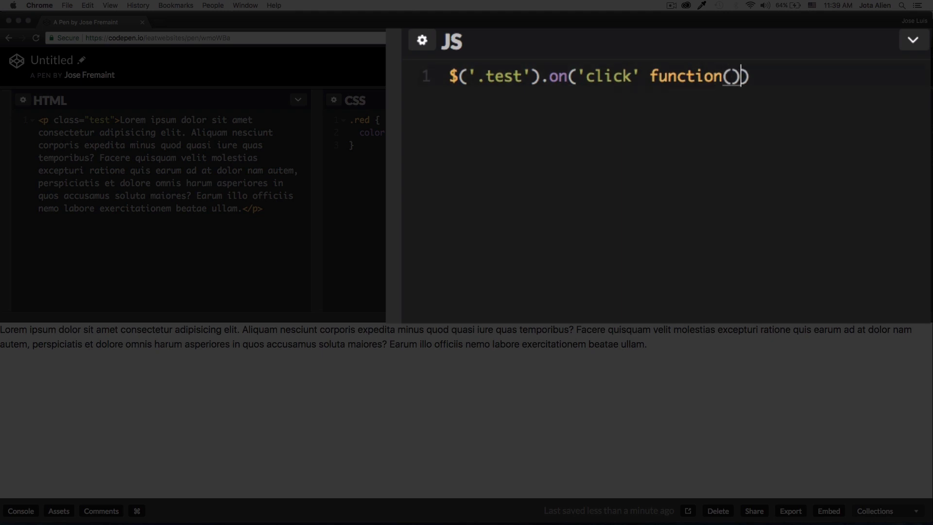
type("{")
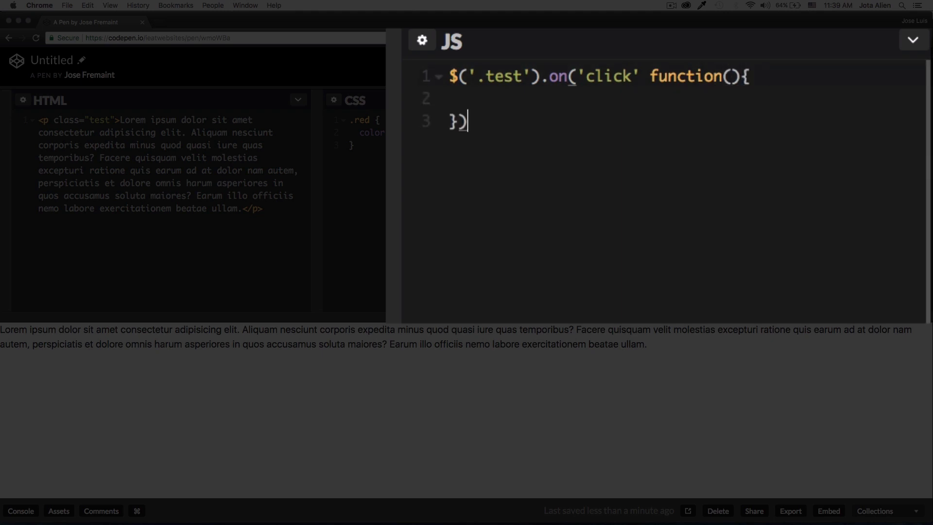
type(";")
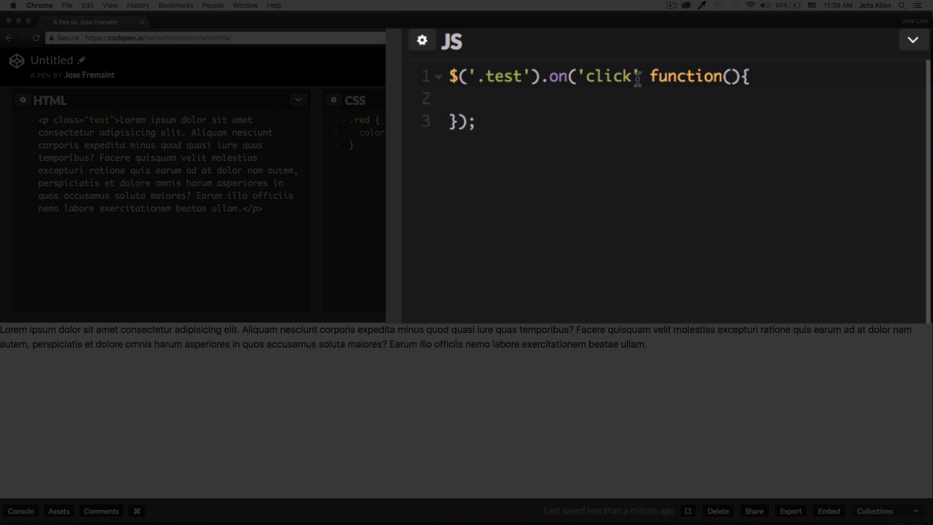
Step: Fill the handler body with $(this).addClass('red')
type(",")
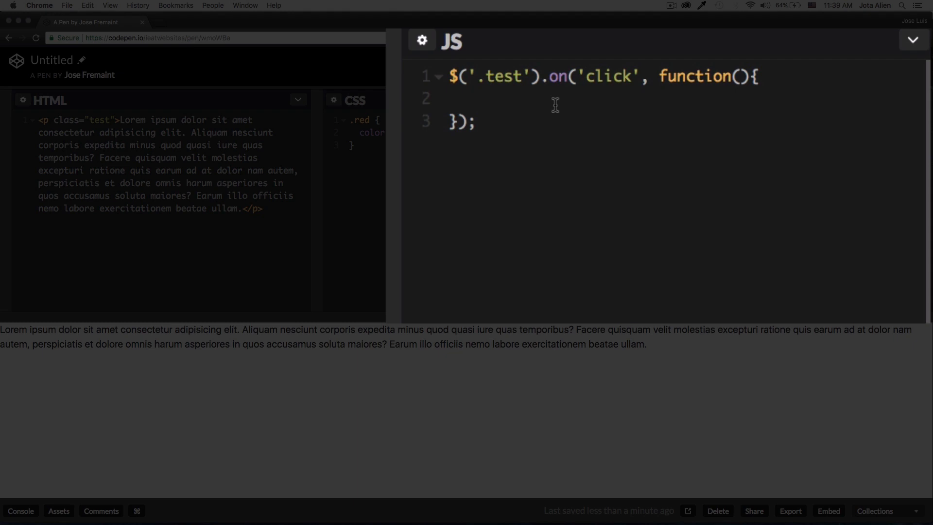
type("$(")
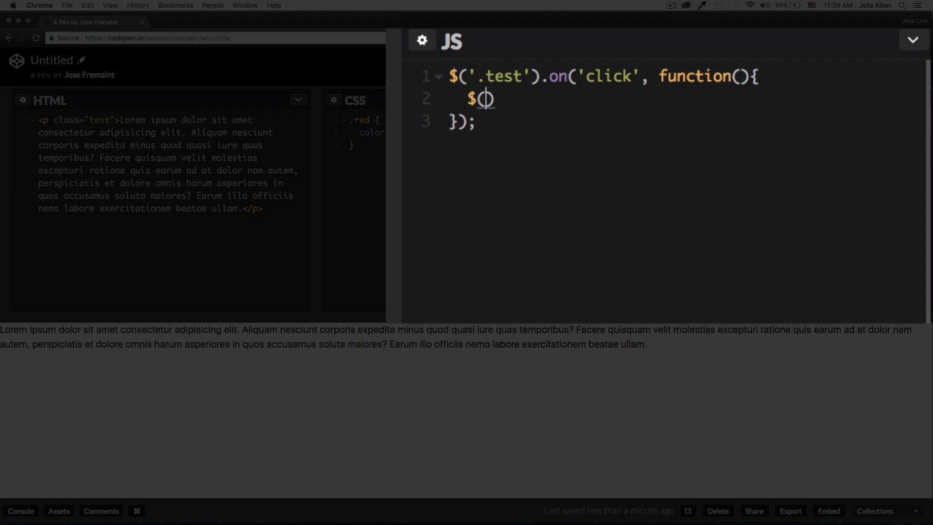
type("(t")
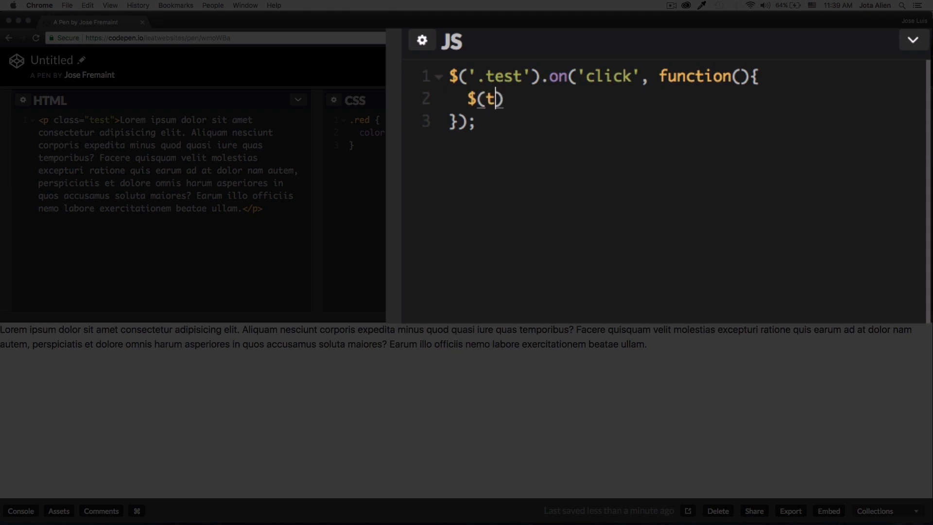
type("his)")
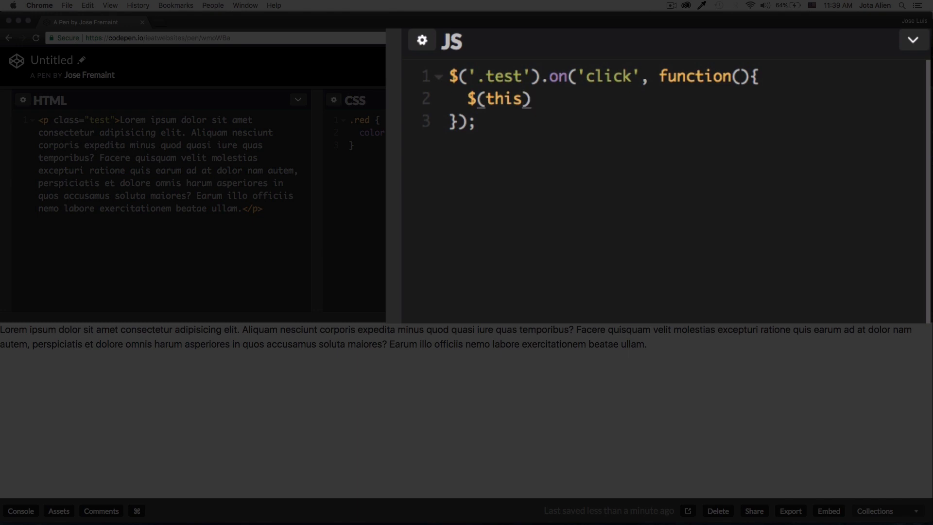
type(".a")
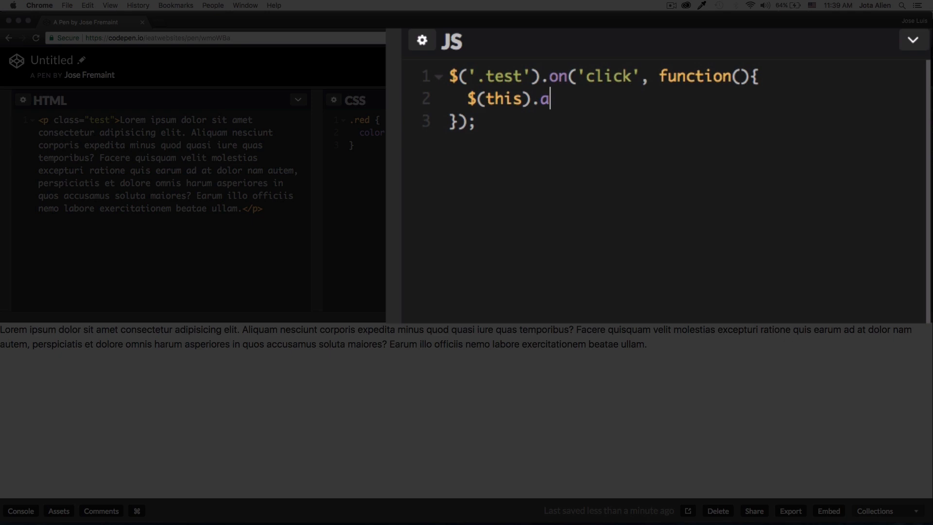
type("ddCla")
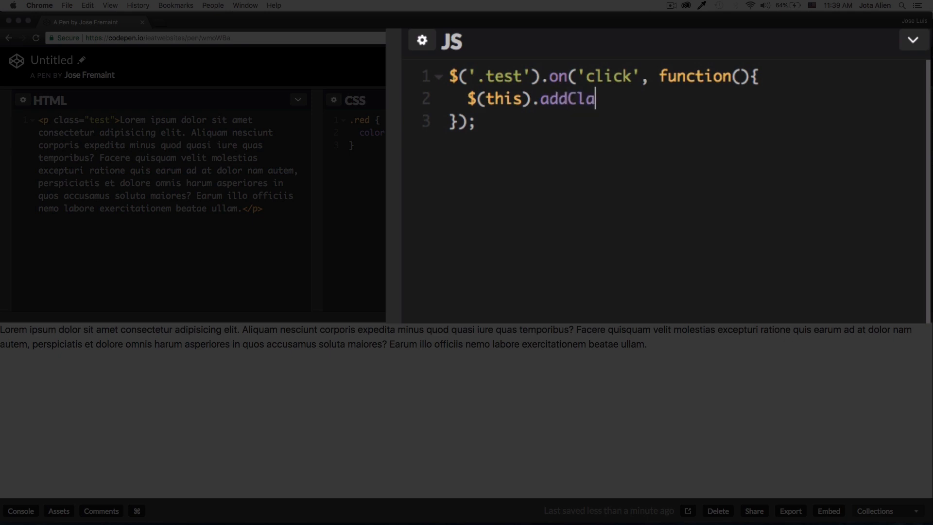
type("ss();")
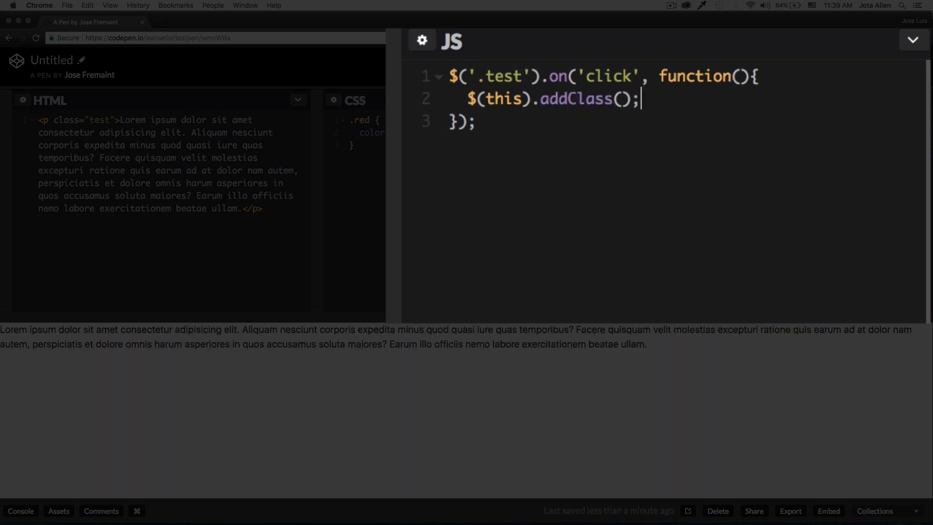
type("''")
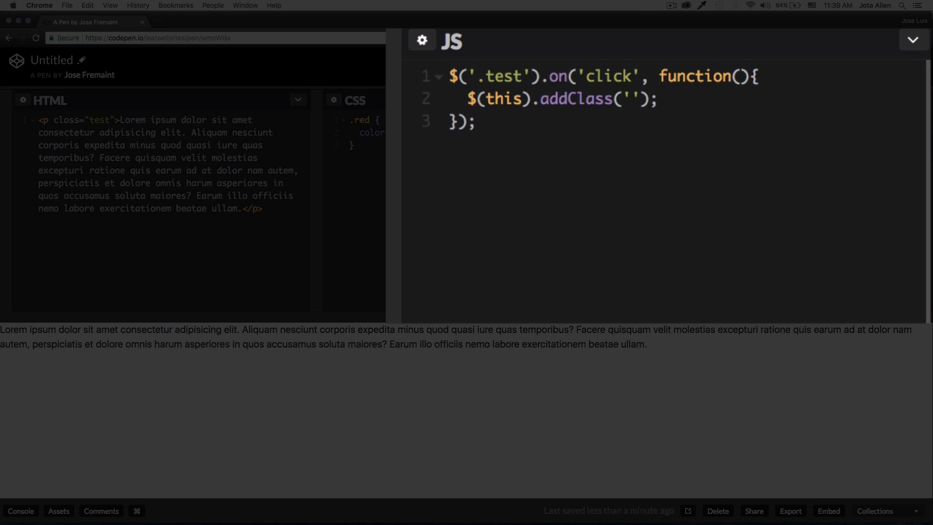
type("red")
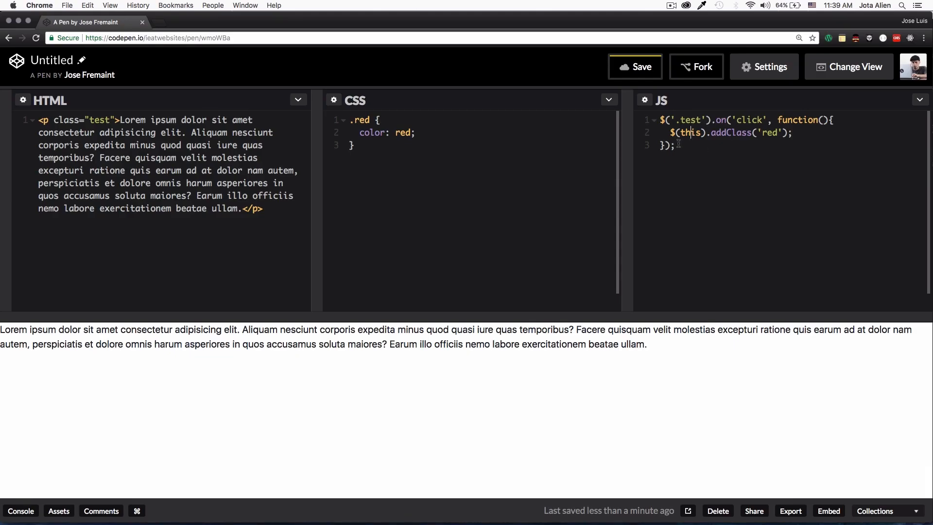
left_click(675, 145)
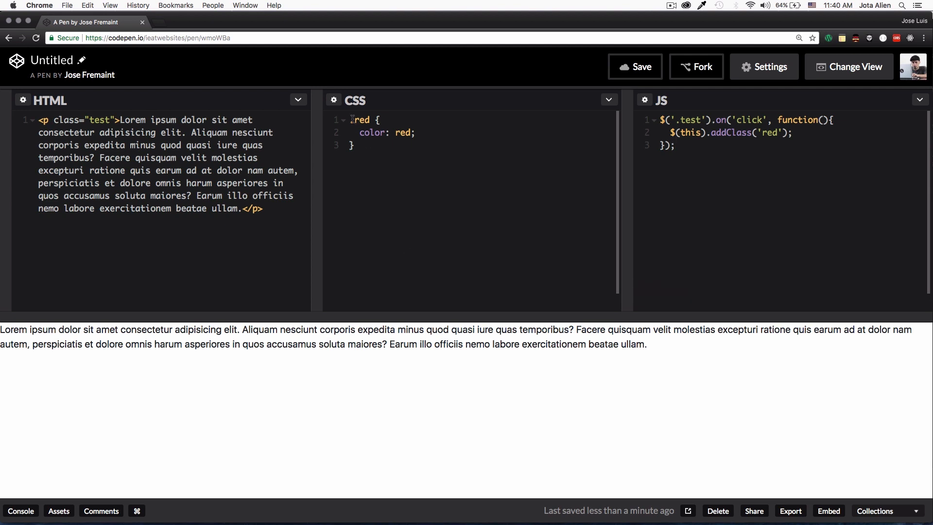
type(".")
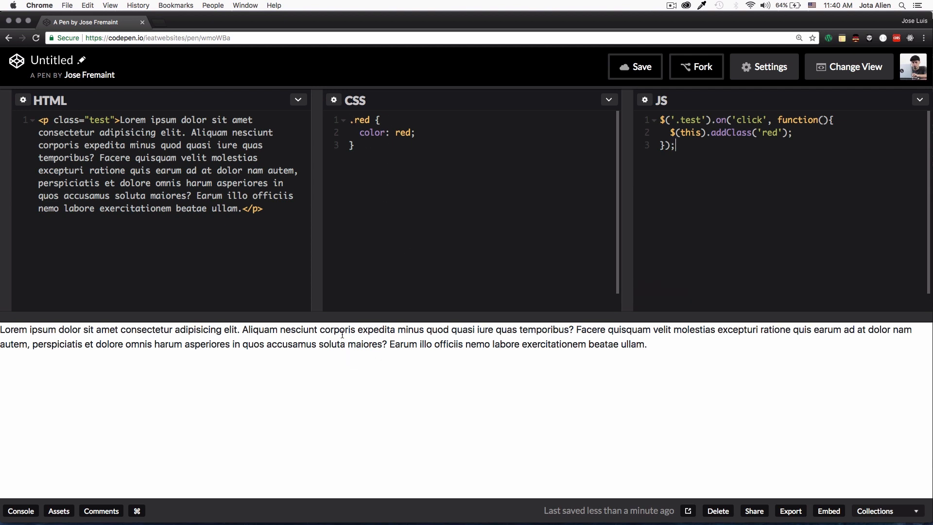
Step: Click the lorem paragraph in the preview so it turns red
left_click(342, 335)
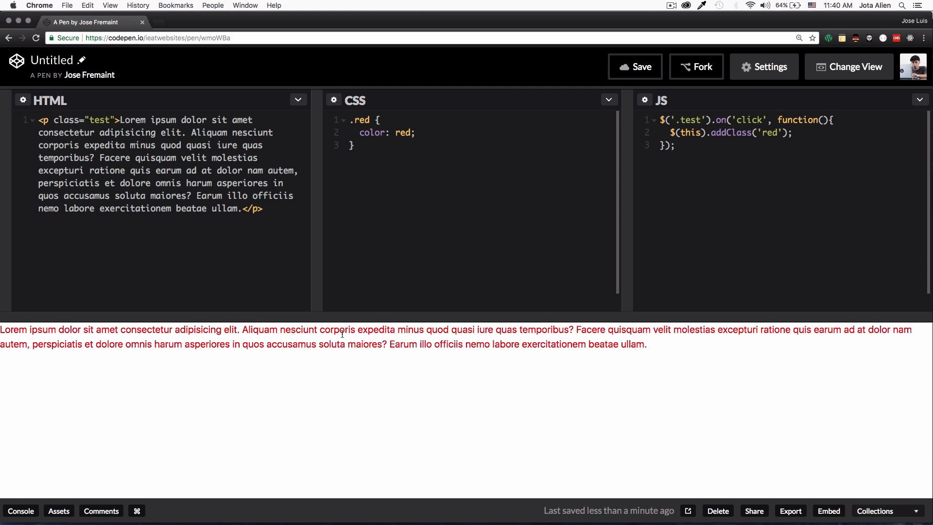
mouse_move(243, 486)
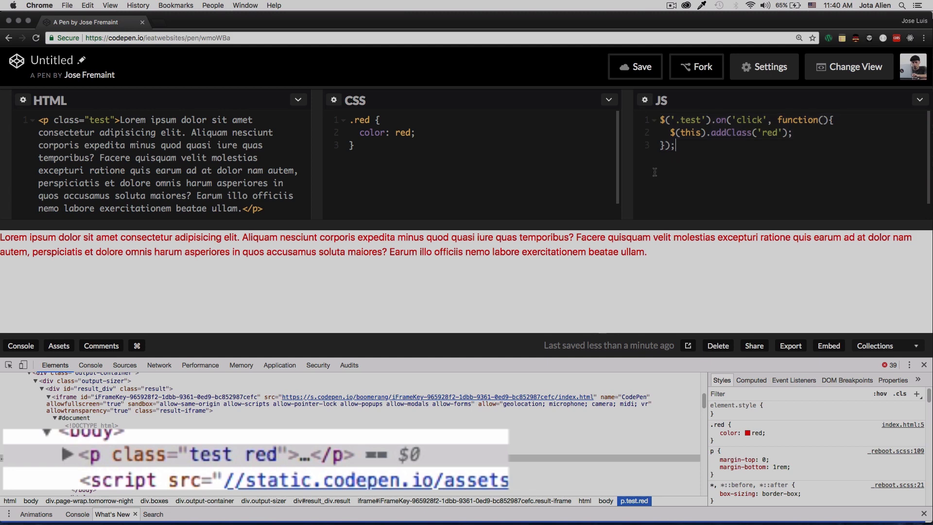
mouse_move(275, 294)
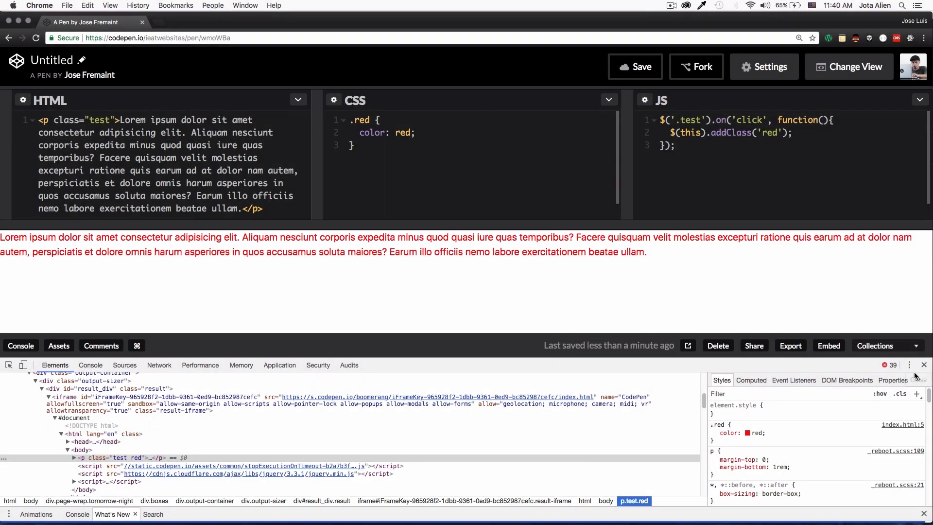
Step: Close the element inspector after confirming the paragraph has test and red classes
left_click(924, 364)
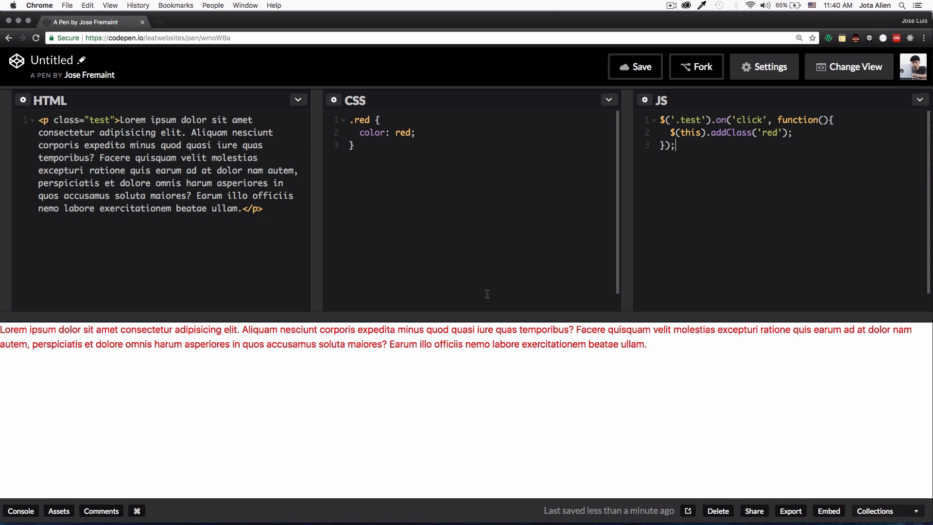
mouse_move(680, 157)
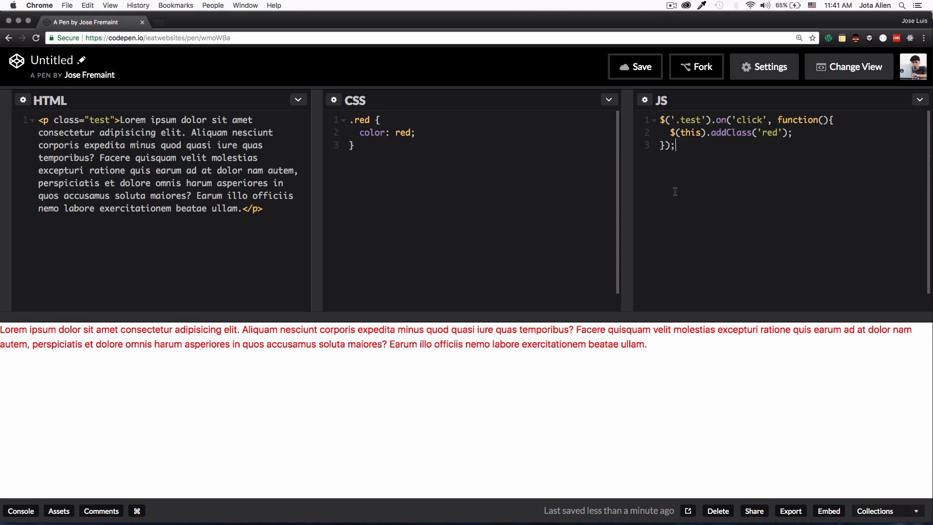
mouse_move(643, 235)
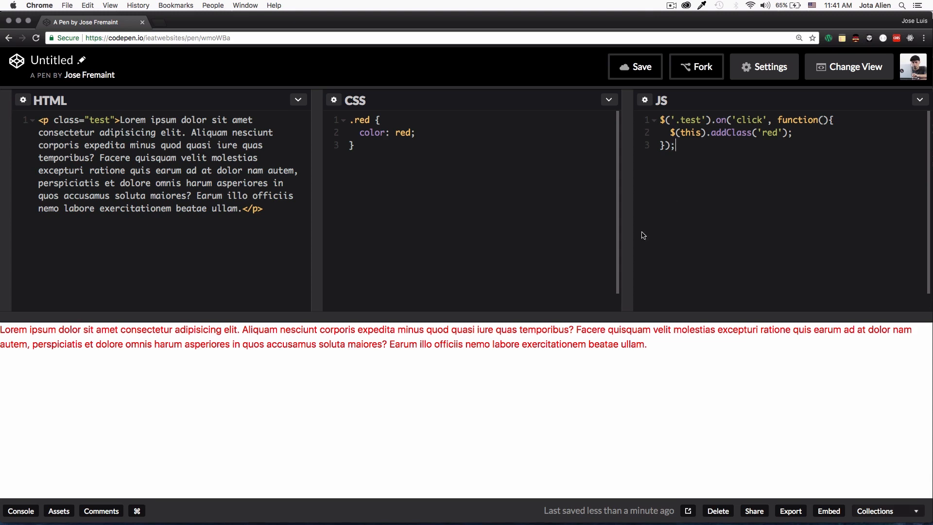
mouse_move(315, 149)
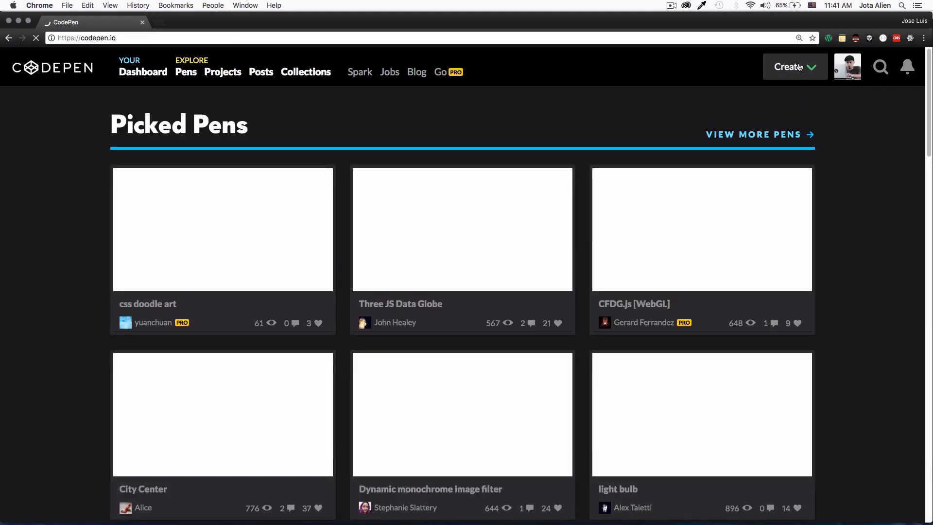
Step: Choose New Project from the Create menu to open the Project Editor
left_click(794, 66)
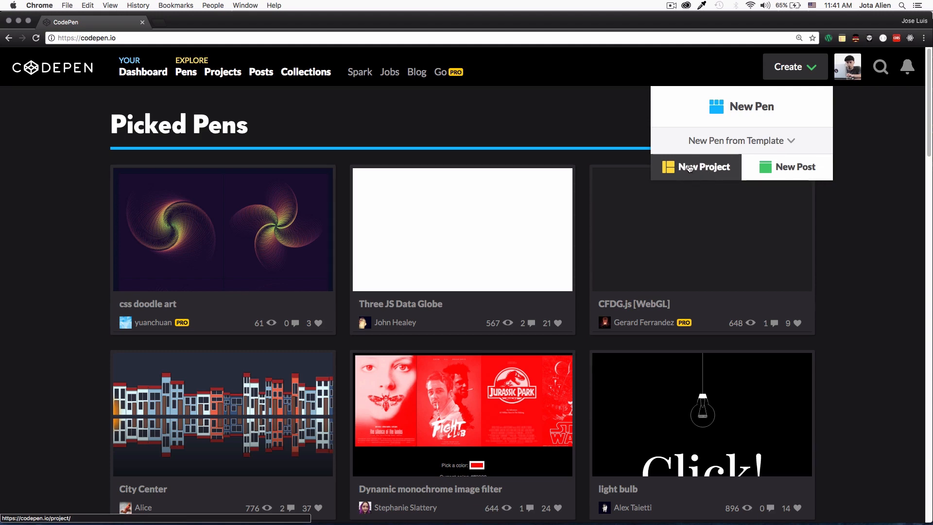
left_click(704, 167)
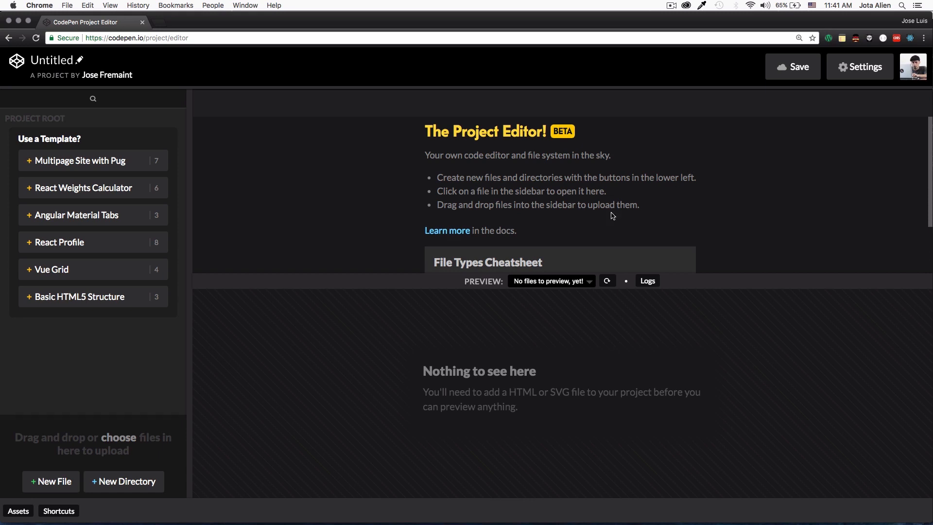
mouse_move(286, 284)
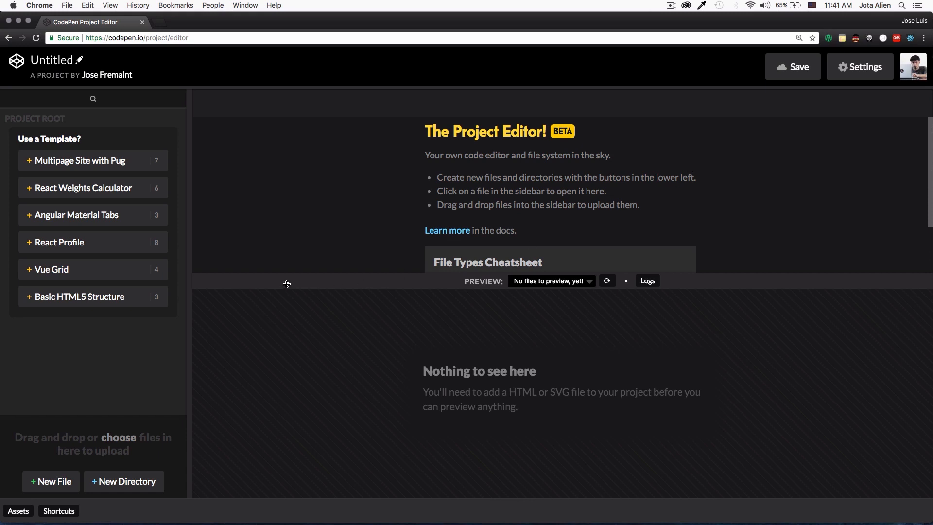
mouse_move(93, 188)
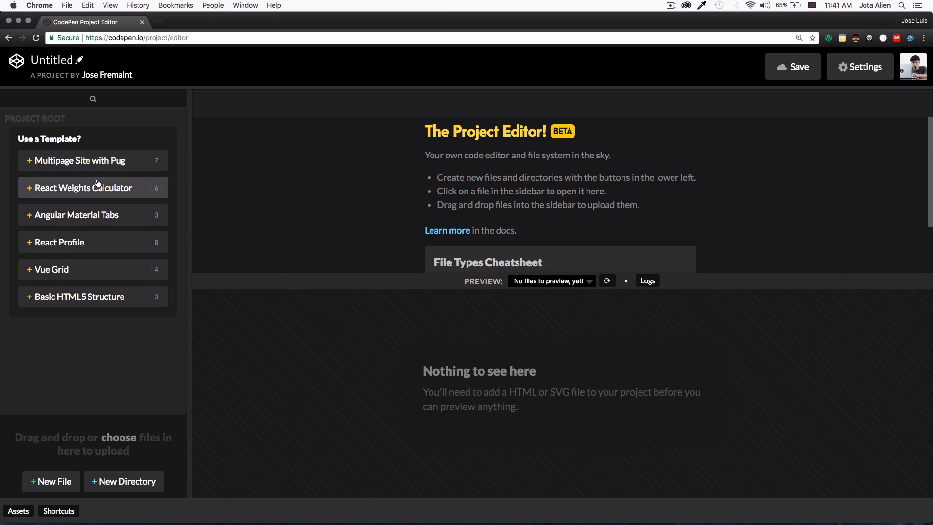
mouse_move(87, 269)
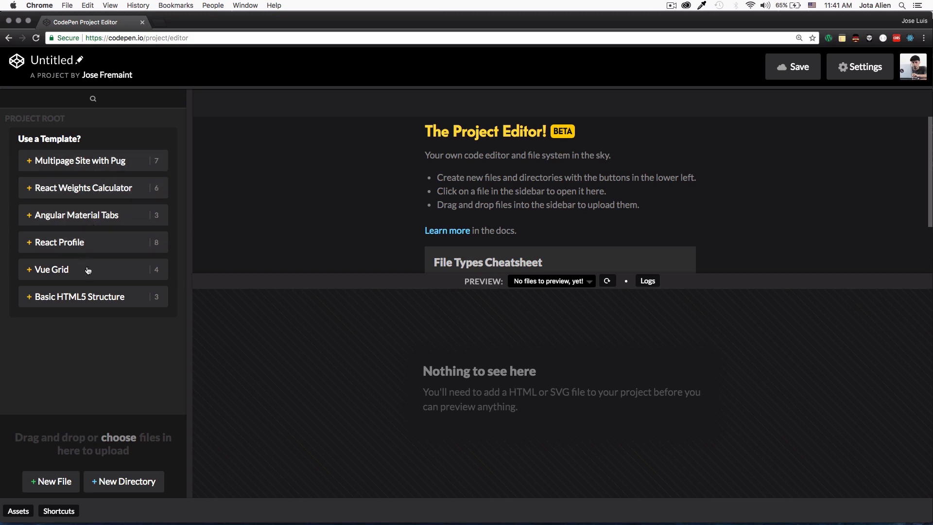
mouse_move(91, 297)
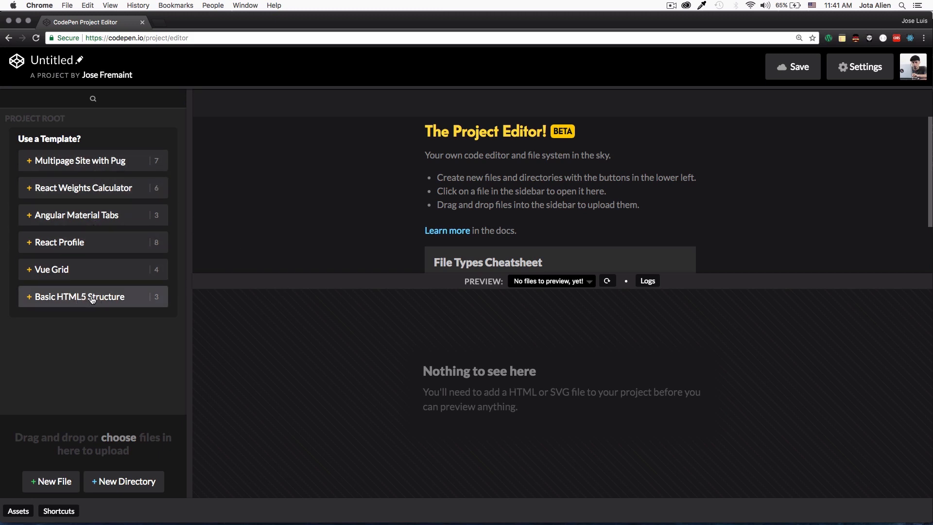
Step: Build a Basic HTML5 Structure project, explore scripts and index.html, then return home
left_click(80, 297)
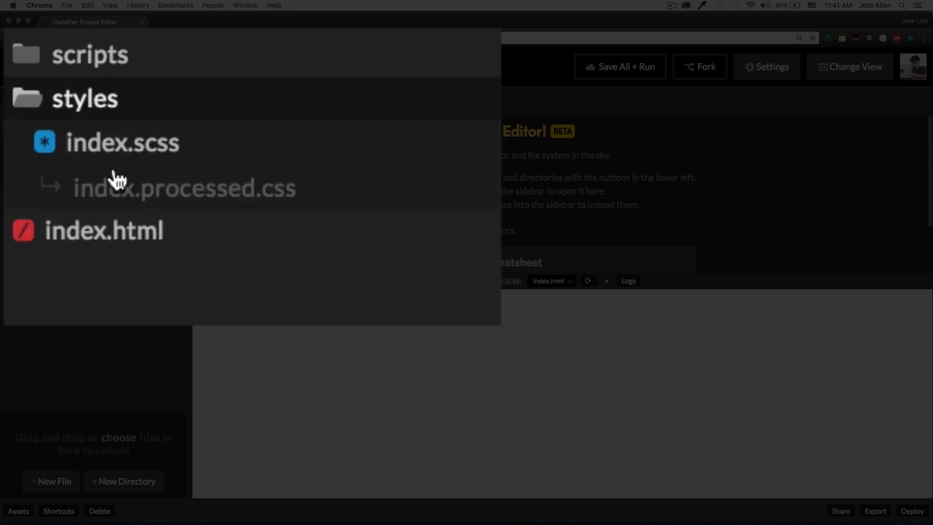
mouse_move(107, 56)
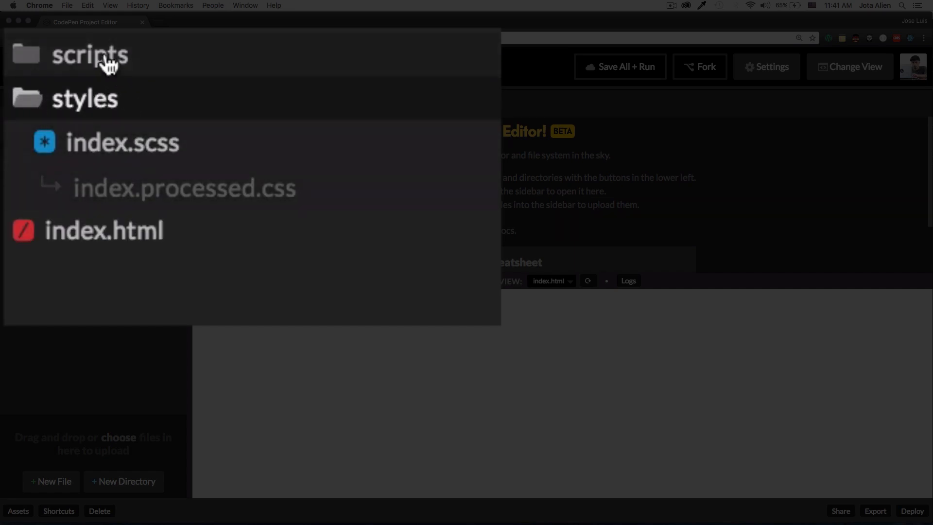
left_click(89, 55)
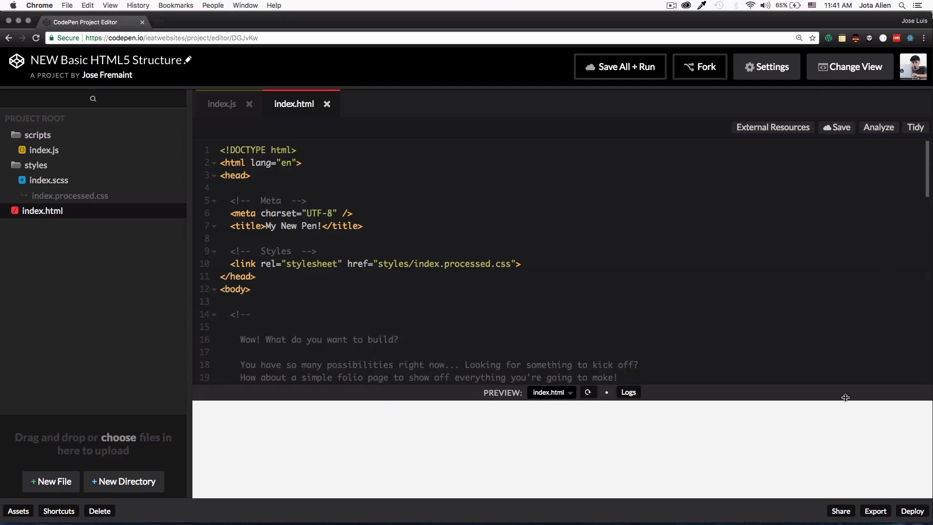
scroll("down", 3)
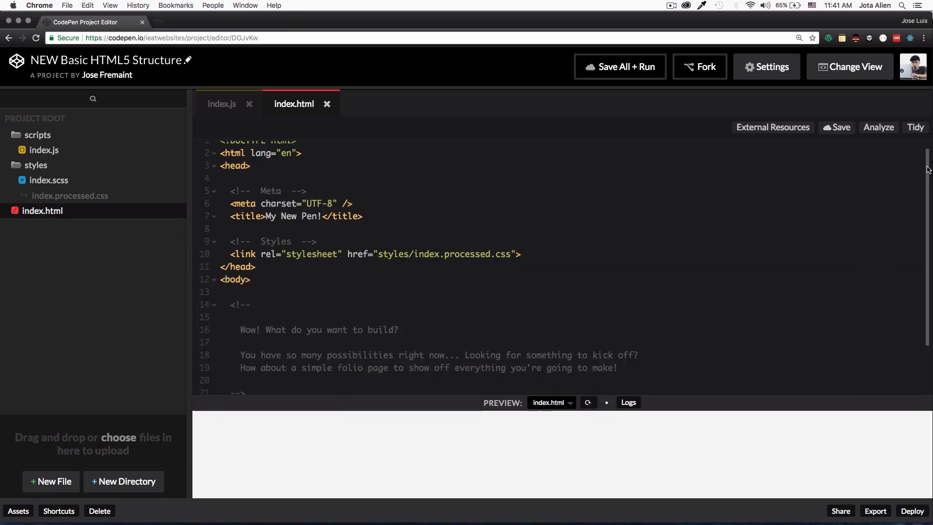
scroll("down", 3)
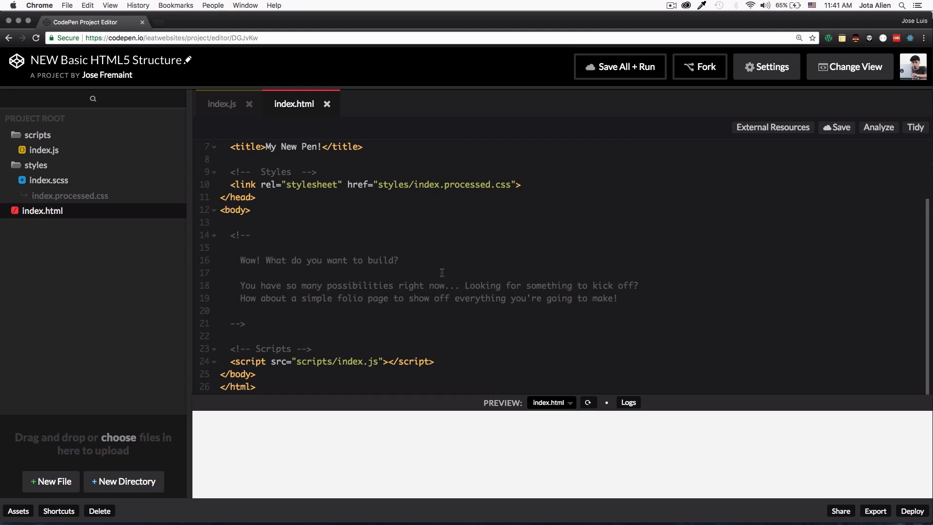
double_click(333, 361)
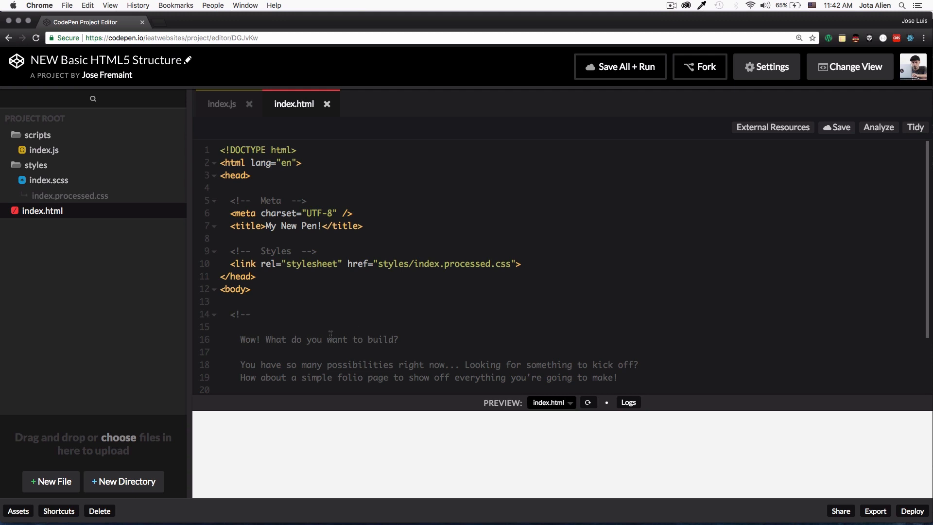
left_click(252, 289)
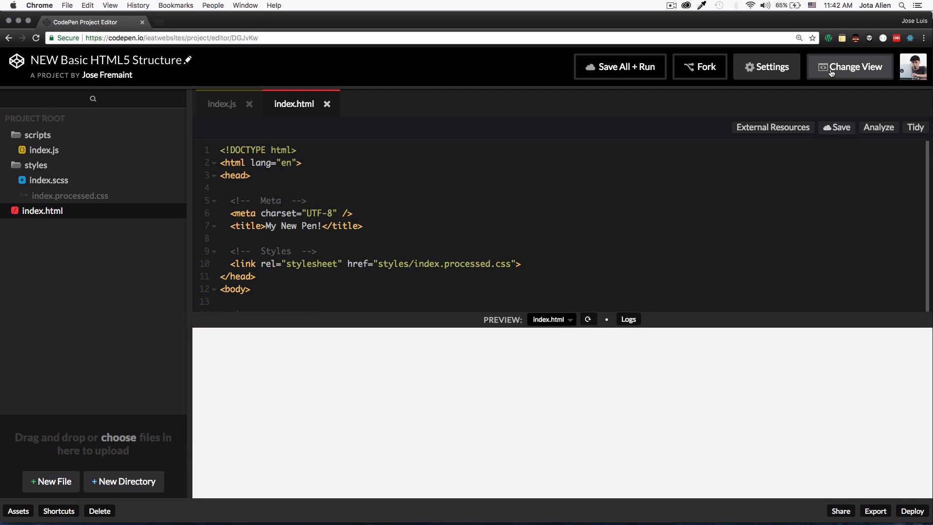
left_click(850, 67)
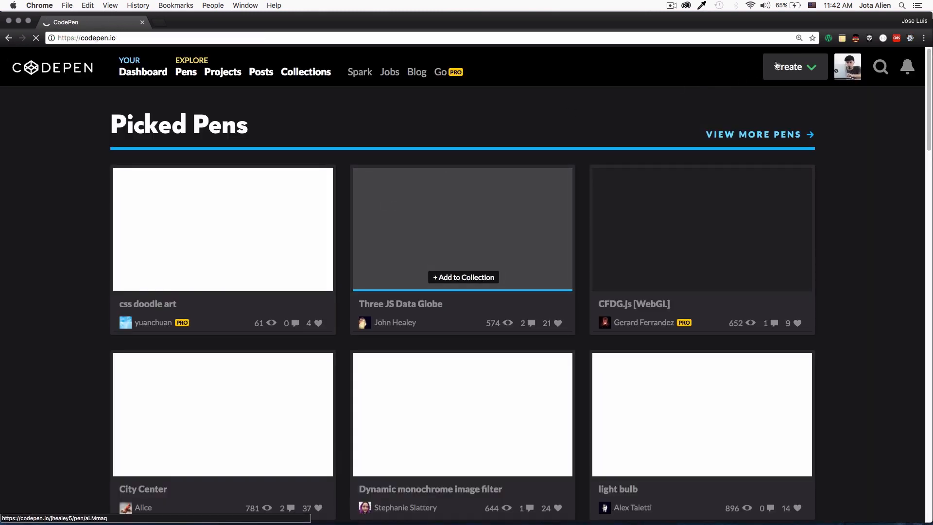
Step: Create a new blank pen from the Create menu and show its Editor Layout options
left_click(795, 66)
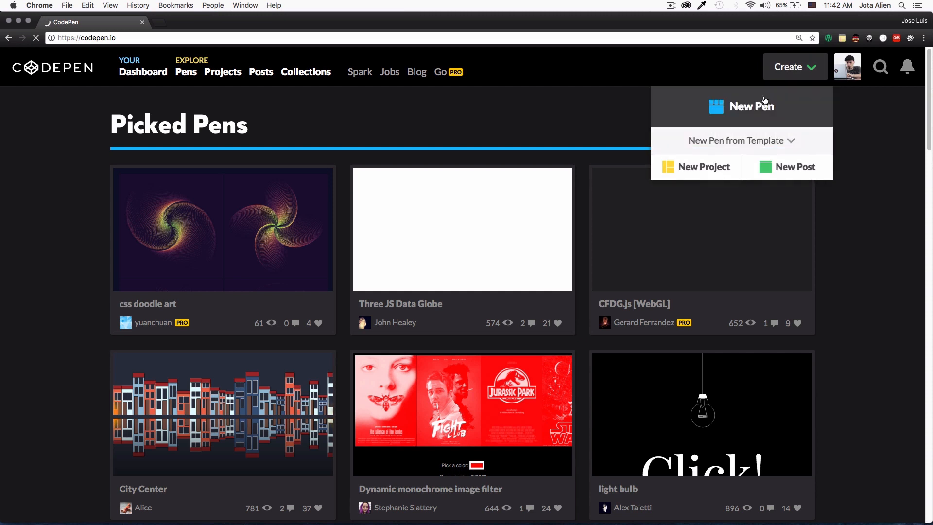
left_click(752, 106)
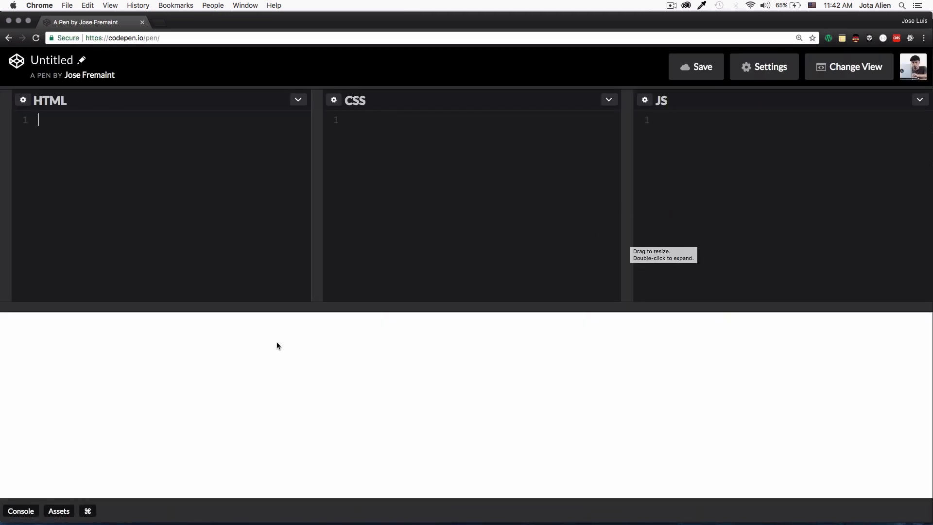
left_click(849, 66)
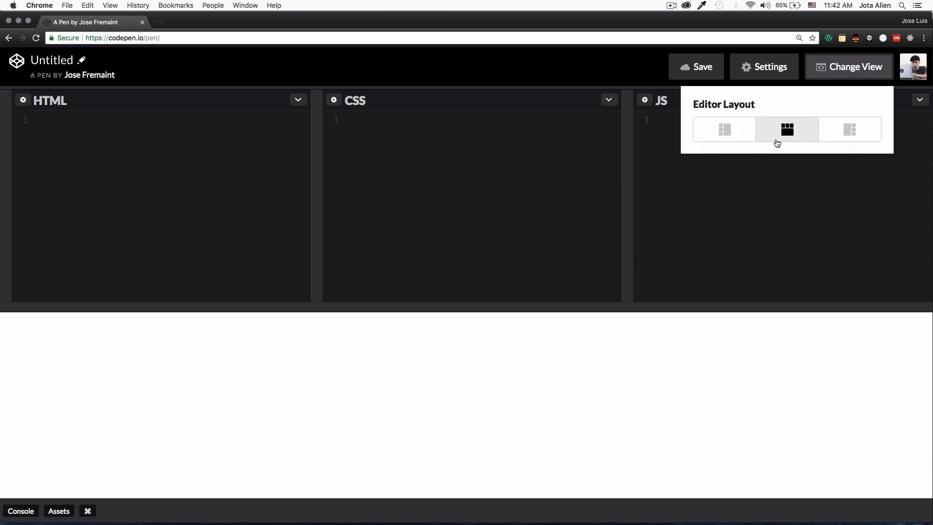
Step: Try the left, right and top Editor Layout options in turn
left_click(724, 130)
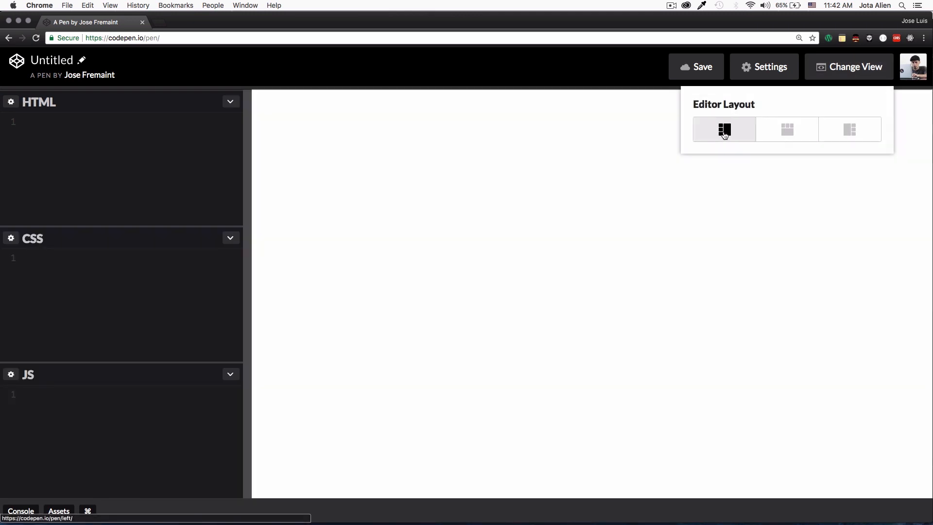
left_click(849, 129)
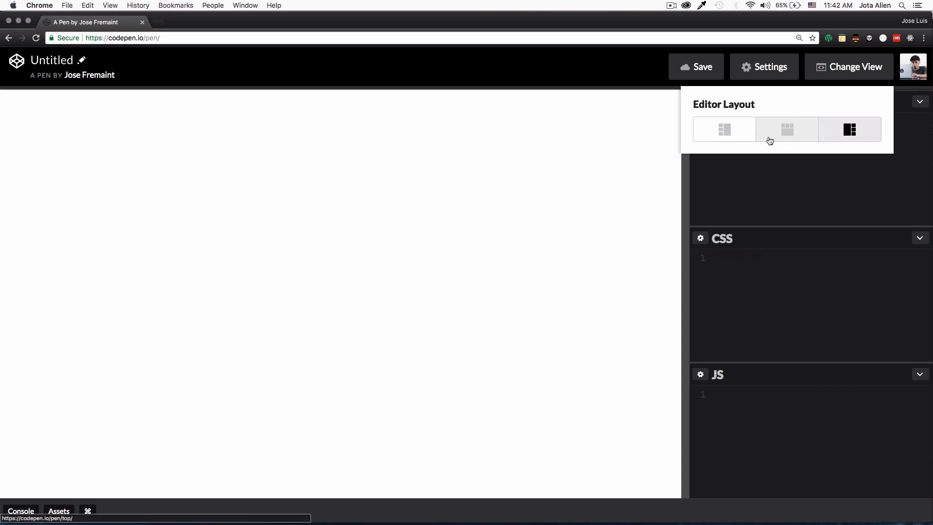
left_click(787, 129)
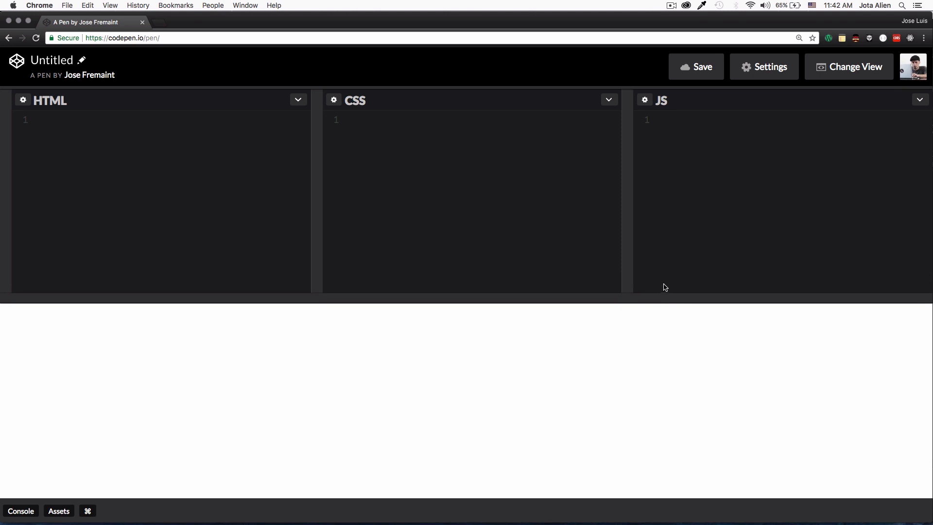
Step: Return to the left layout and resize the editor column beside a wider preview
left_click(849, 66)
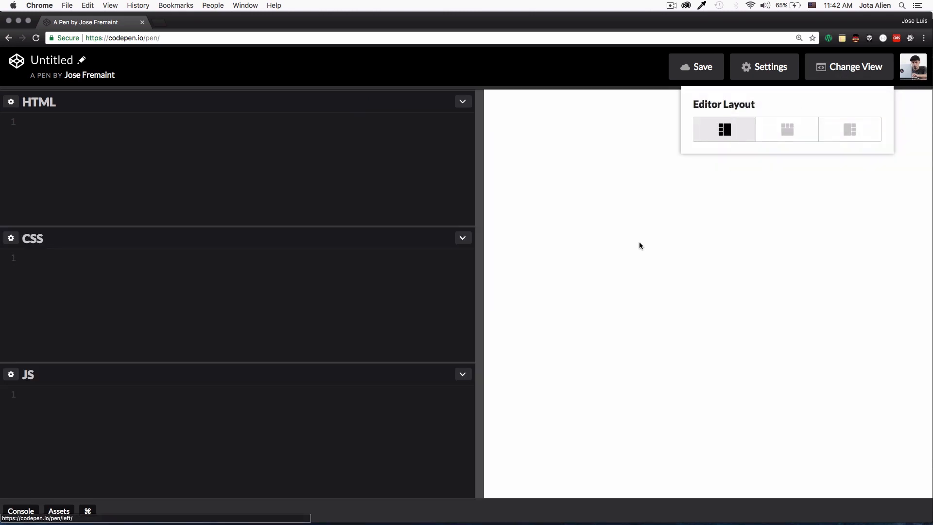
left_click_drag(476, 238, 321, 238)
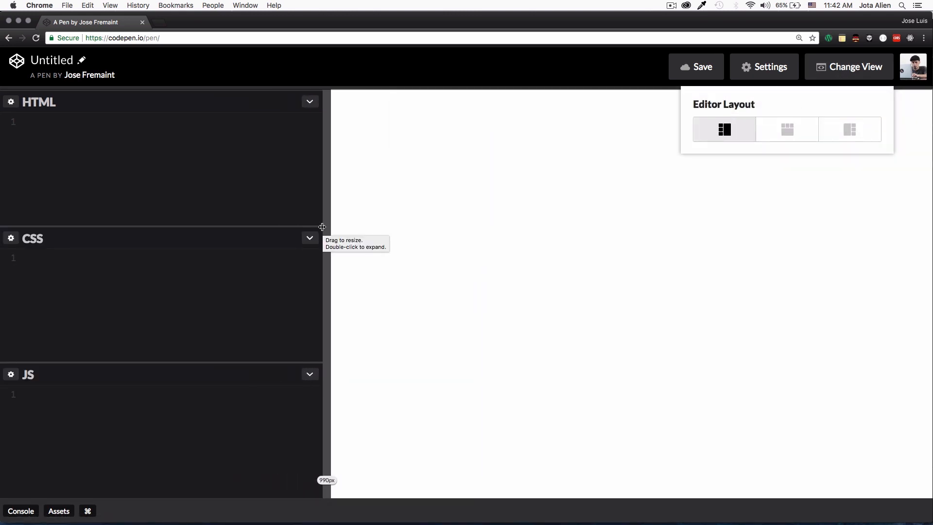
left_click_drag(322, 227, 421, 227)
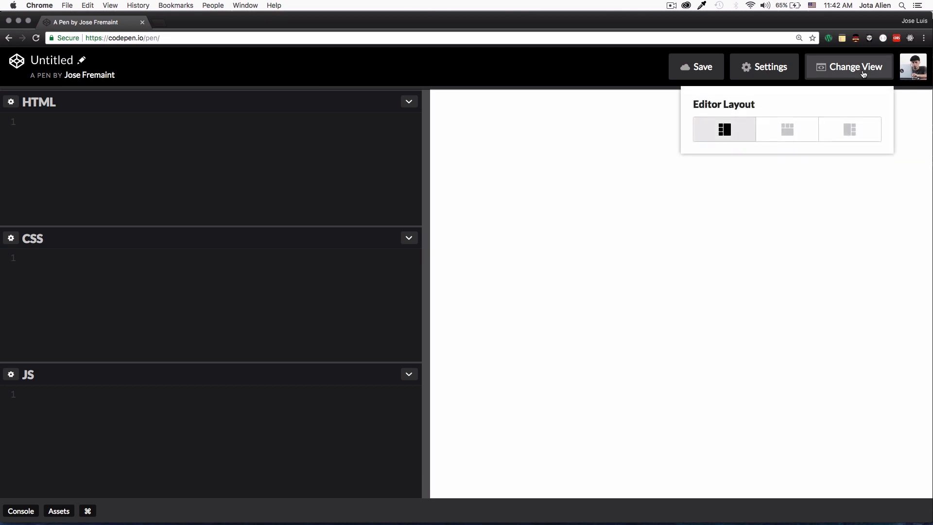
mouse_move(794, 86)
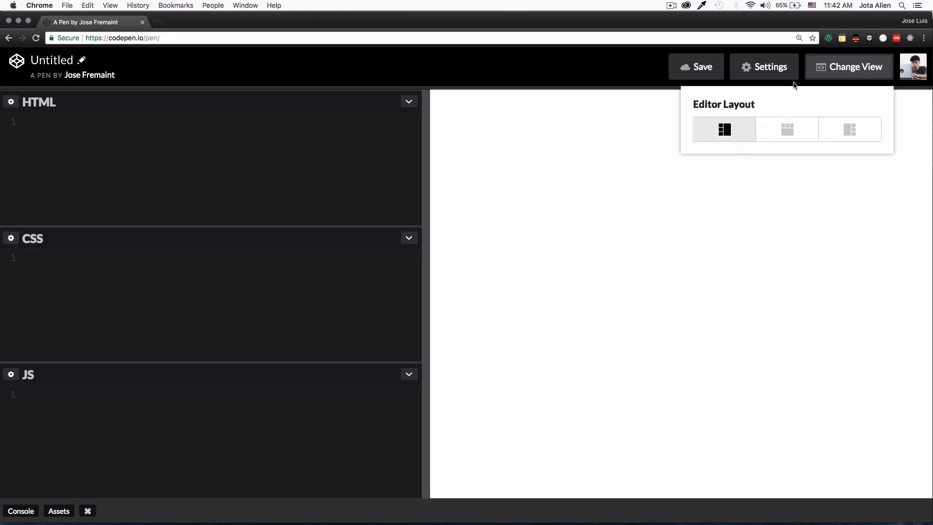